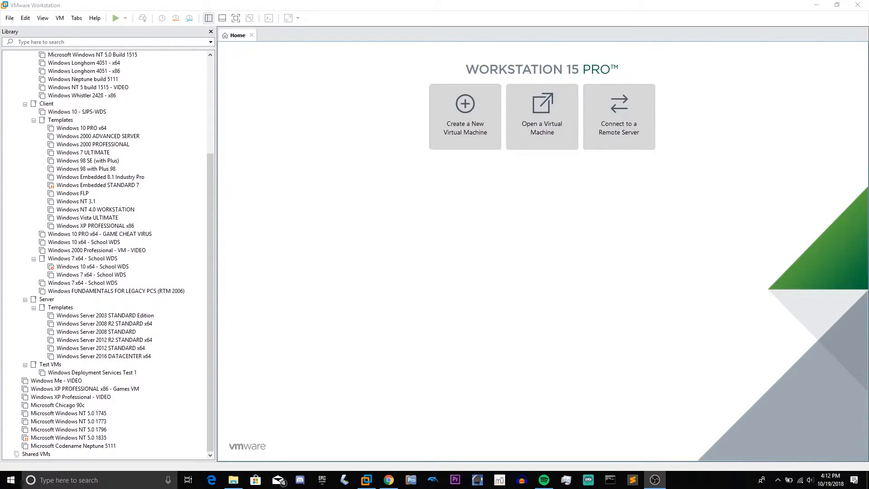
{"action": "mouse_move", "coordinate": [761, 348]}
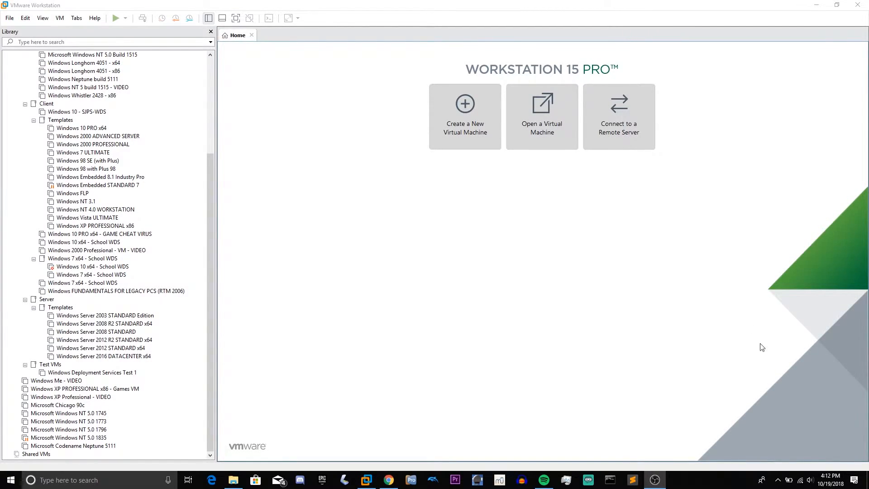
{"action": "mouse_move", "coordinate": [465, 116]}
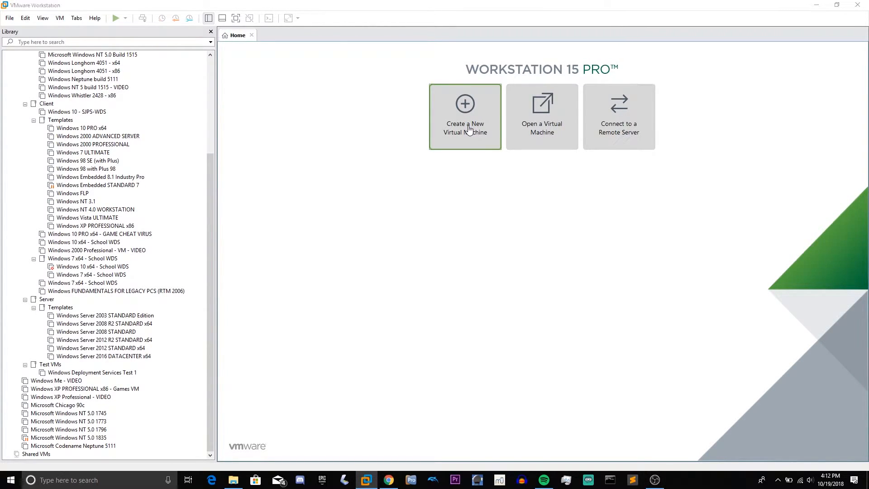
Start a typical new VM from the Neptune disc image with guest version Windows 2000 Professional.
{"action": "left_click", "coordinate": [464, 116]}
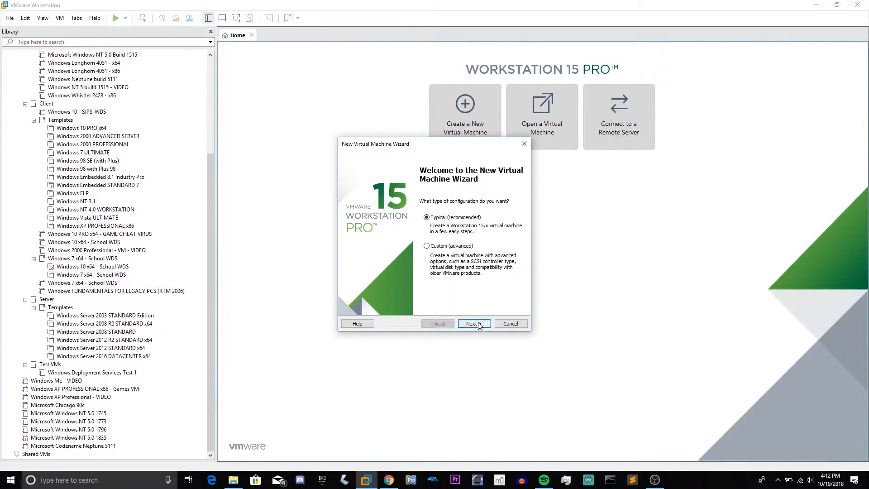
{"action": "left_click", "coordinate": [472, 323]}
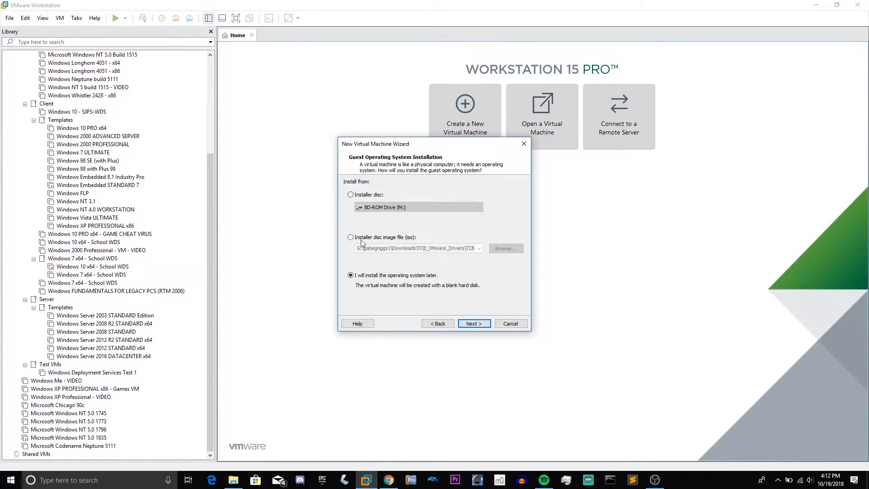
{"action": "mouse_move", "coordinate": [478, 252]}
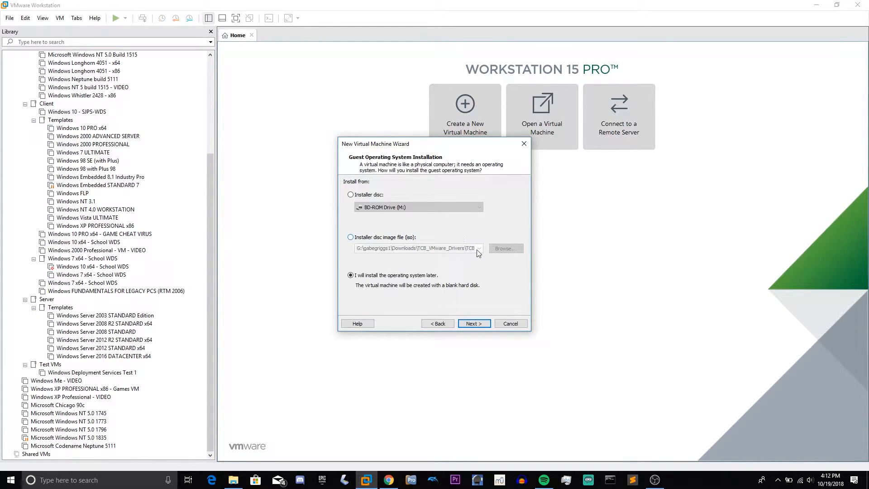
{"action": "left_click", "coordinate": [479, 248]}
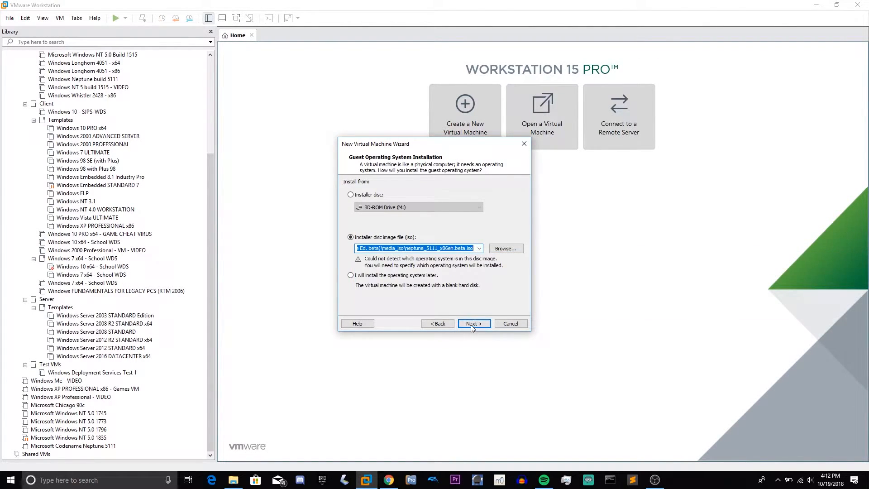
{"action": "left_click", "coordinate": [473, 324]}
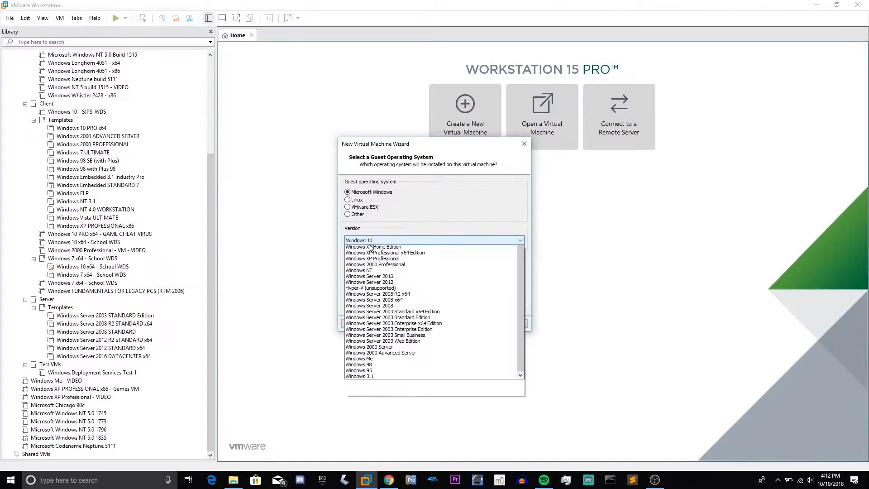
{"action": "left_click", "coordinate": [374, 264]}
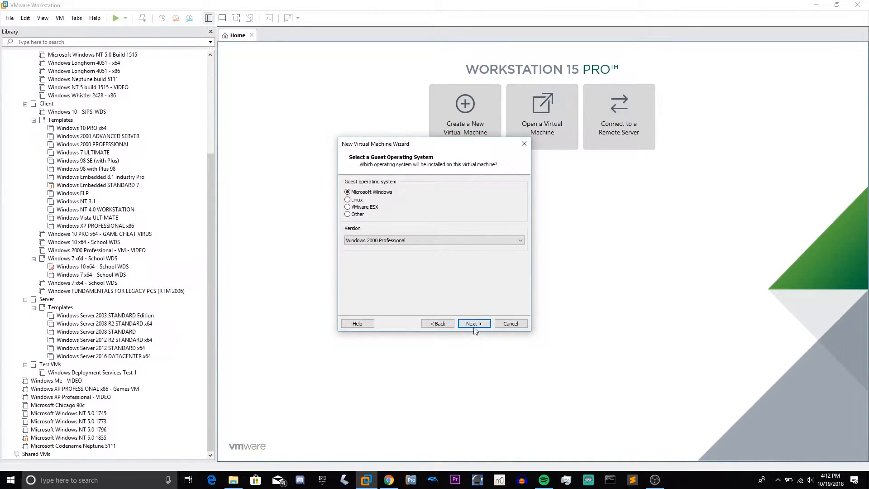
{"action": "left_click", "coordinate": [474, 323]}
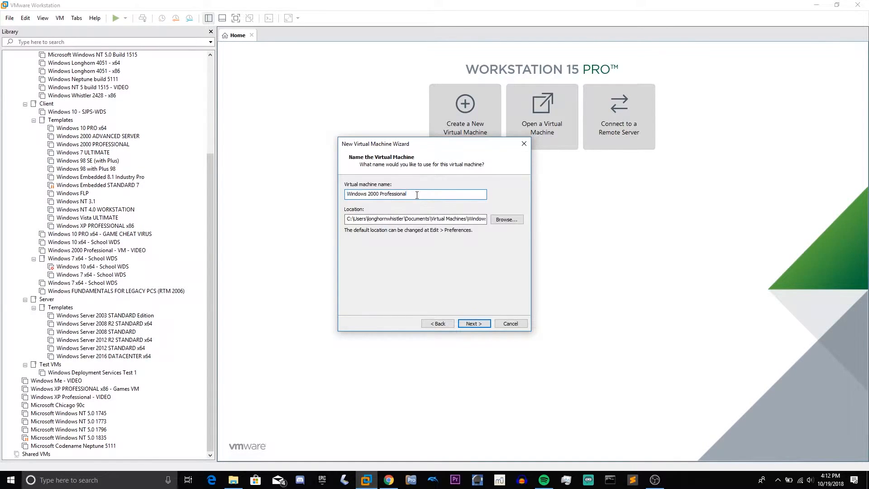
Name the VM 'Nepunte 5111 - VIDEO', store its 8 GB disk as a single file, and finish creation.
{"action": "type", "text": "Nepunte 5"}
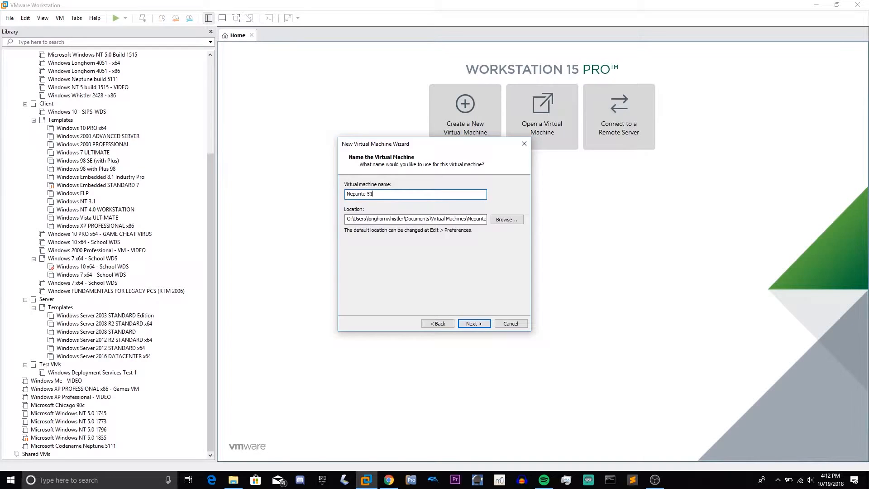
{"action": "type", "text": "11 -"}
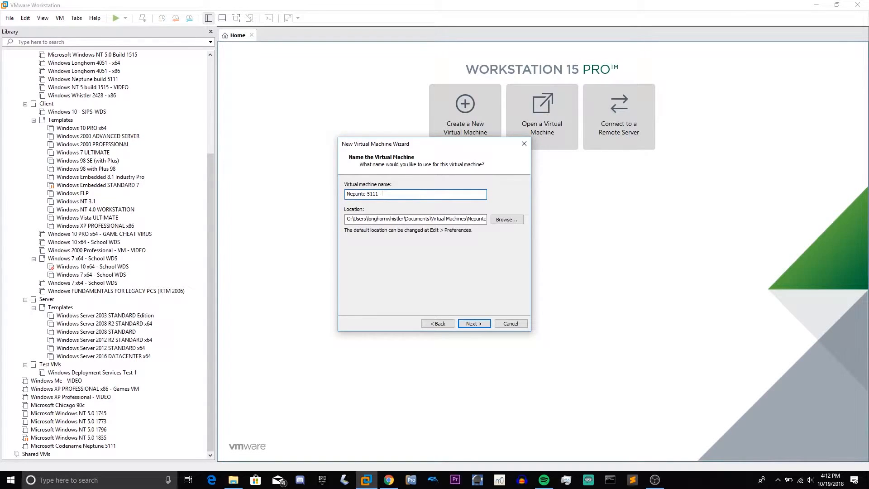
{"action": "type", "text": "VIDE"}
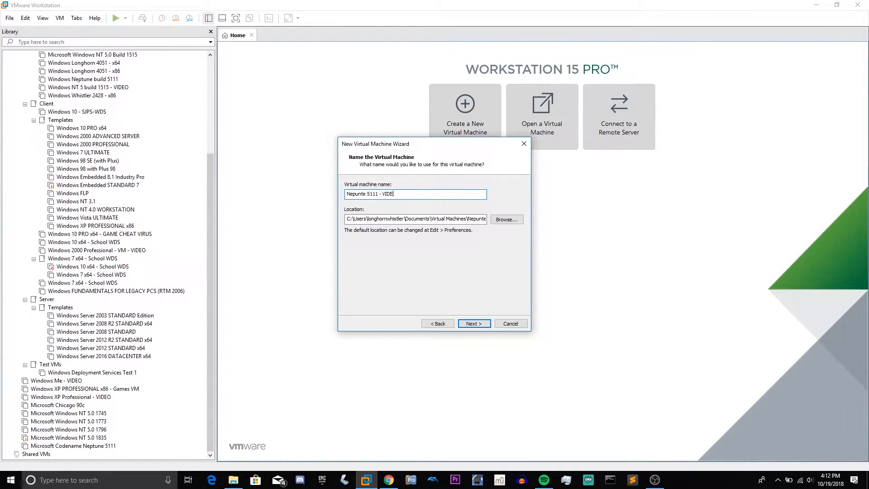
{"action": "left_click", "coordinate": [473, 323]}
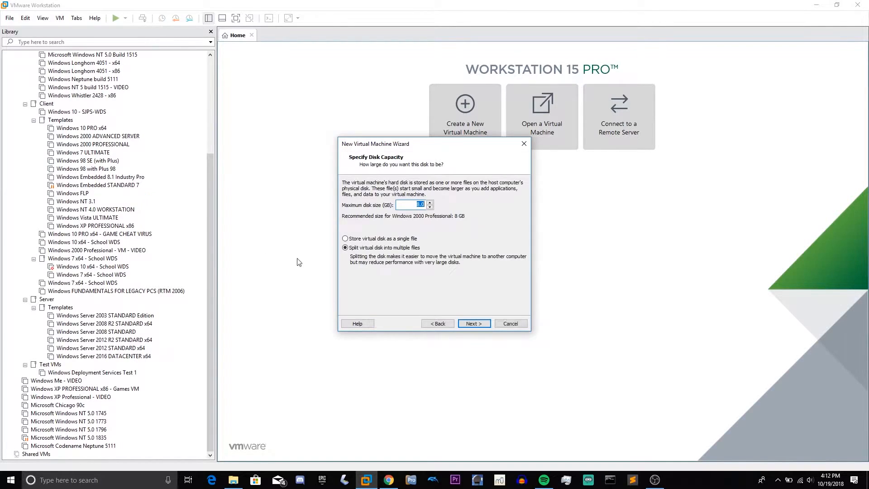
{"action": "left_click", "coordinate": [345, 238]}
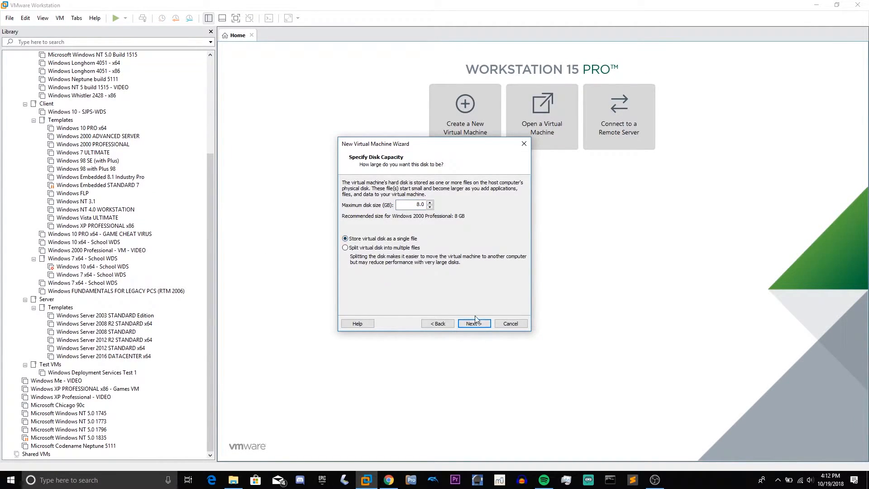
{"action": "left_click", "coordinate": [473, 323]}
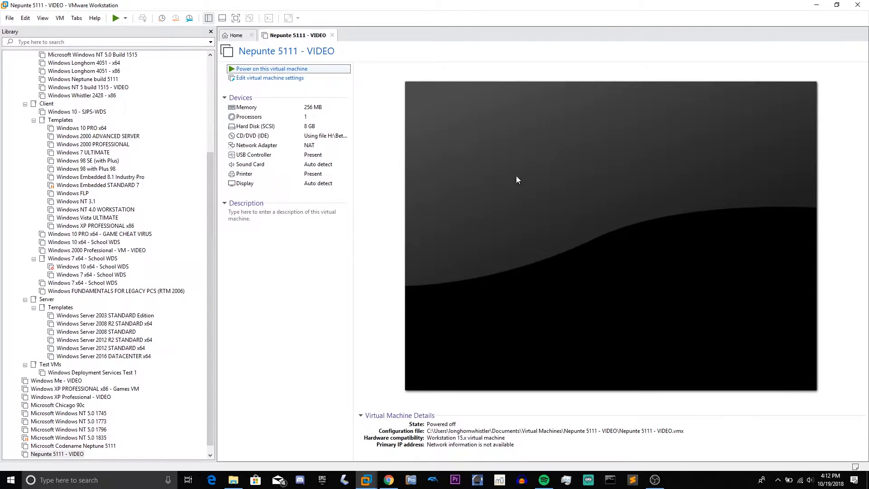
Power on the VM, capture input in its screen, and hide the Library pane while Setup boots.
{"action": "left_click", "coordinate": [271, 68]}
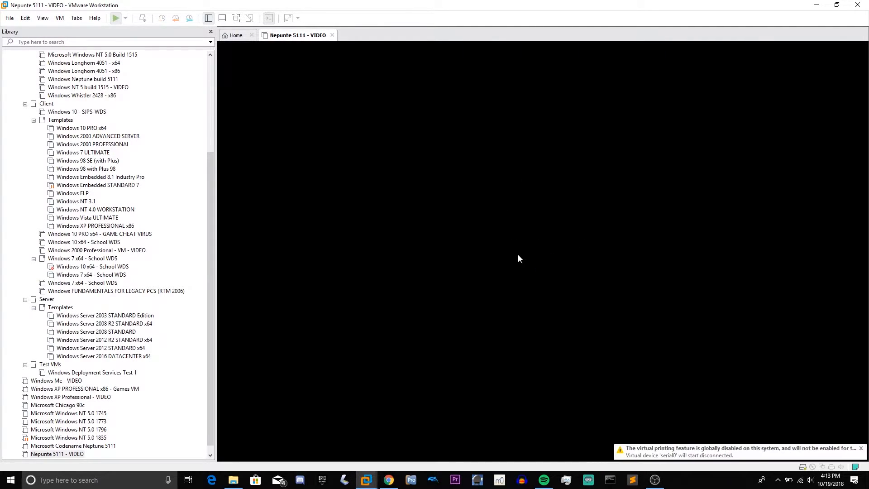
{"action": "left_click", "coordinate": [114, 18]}
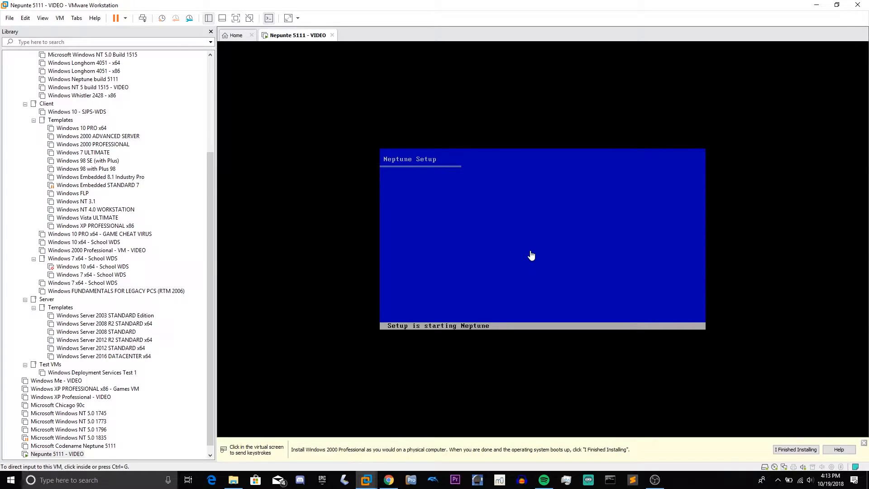
{"action": "left_click", "coordinate": [530, 255]}
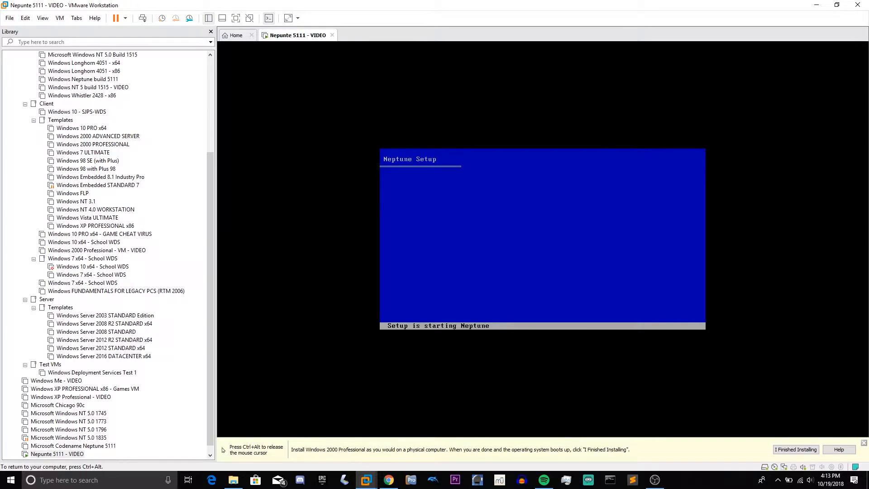
{"action": "left_click", "coordinate": [208, 18]}
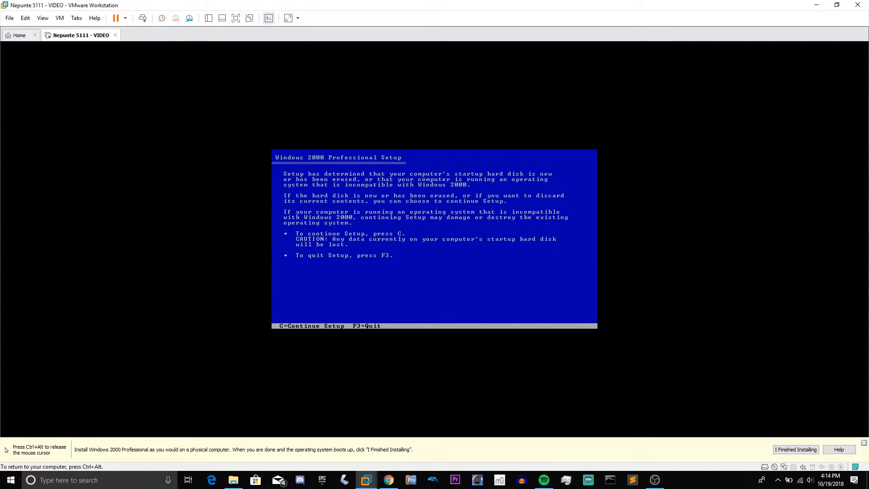
Continue setup, agree to the licence, and format the unpartitioned space as NTFS.
{"action": "key", "text": "c"}
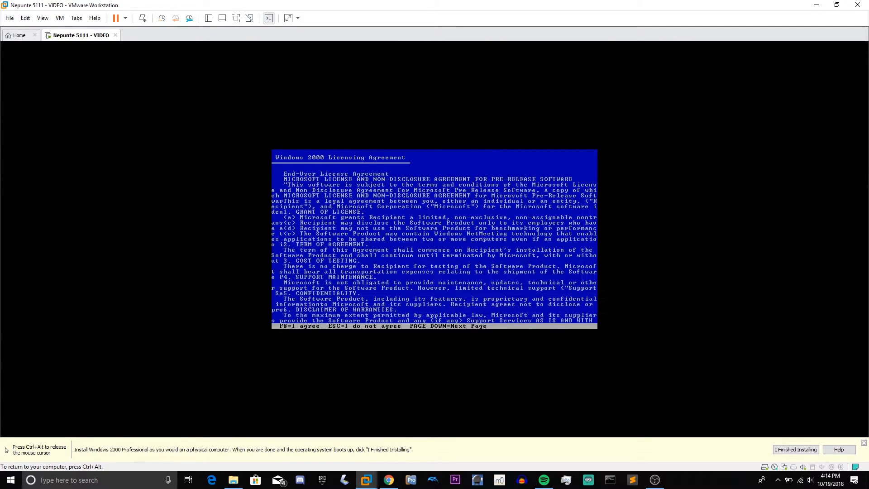
{"action": "key", "text": "f8"}
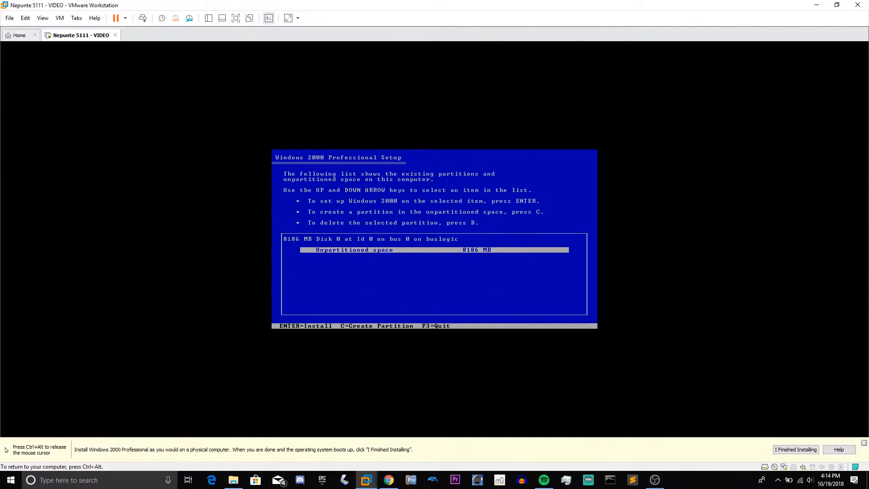
{"action": "key", "text": "c"}
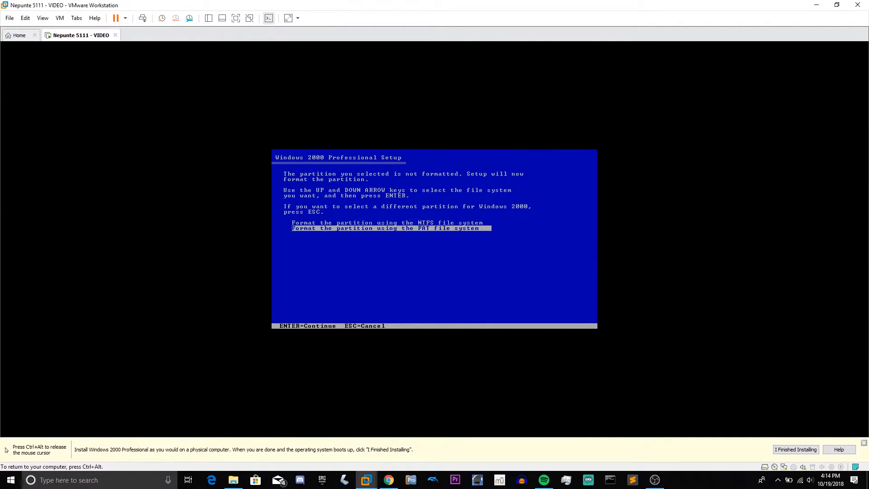
{"action": "key", "text": "up"}
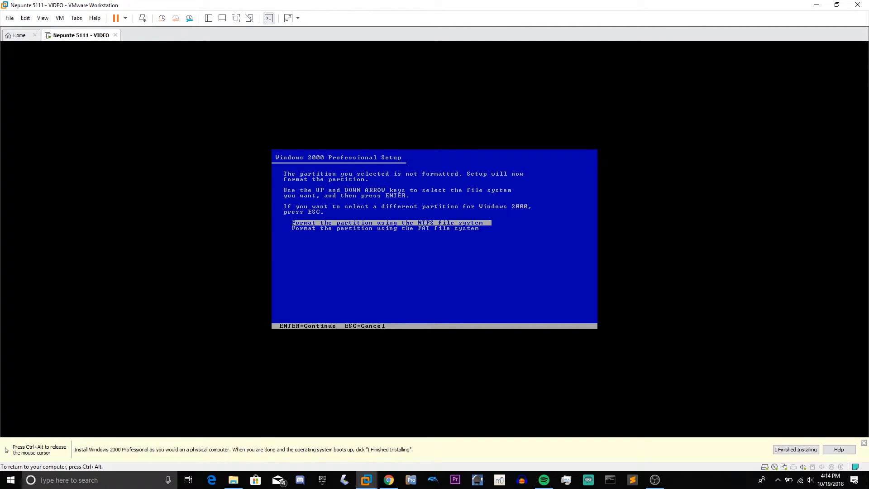
{"action": "key", "text": "Return"}
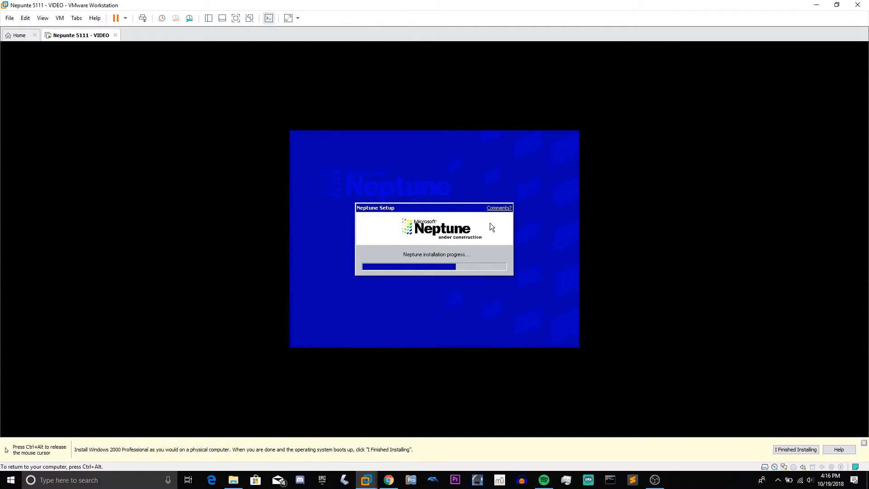
Enter the comment 'Comments button is not entirely in the right place' in the Neptune Setup comment form.
{"action": "left_click", "coordinate": [497, 207]}
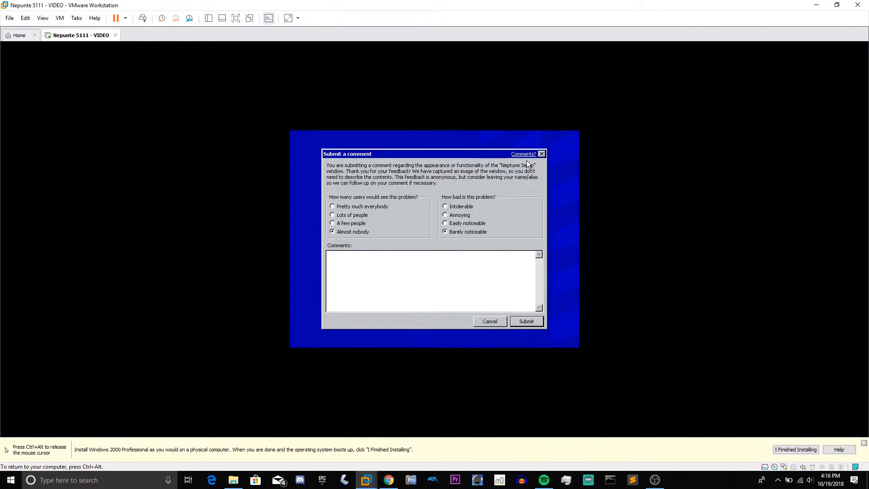
{"action": "type", "text": "Comments bu"}
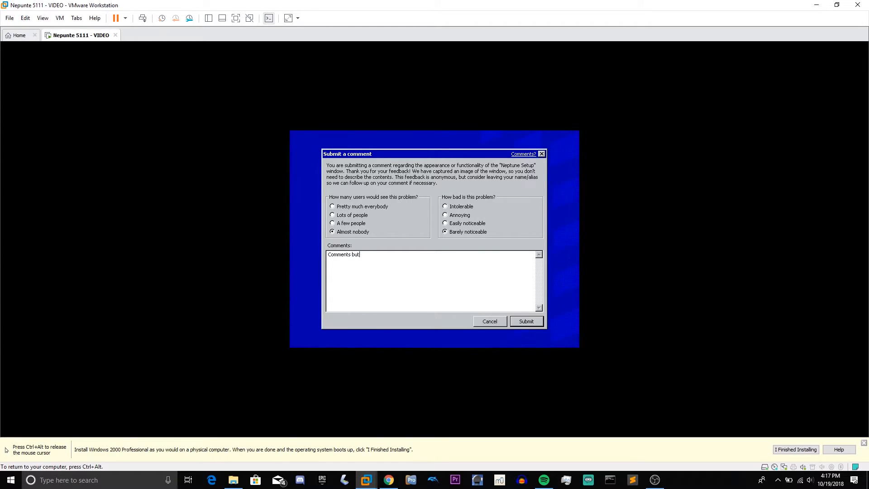
{"action": "type", "text": "ton is not entirely in"}
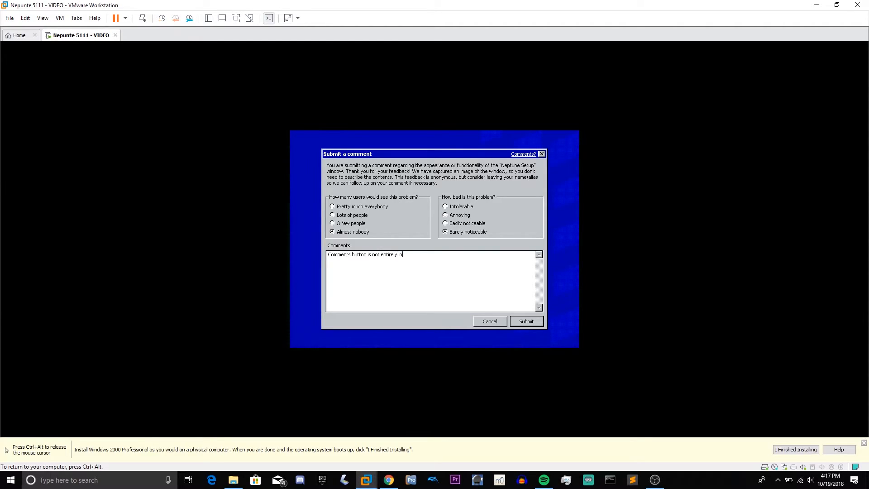
{"action": "type", "text": "the tr"}
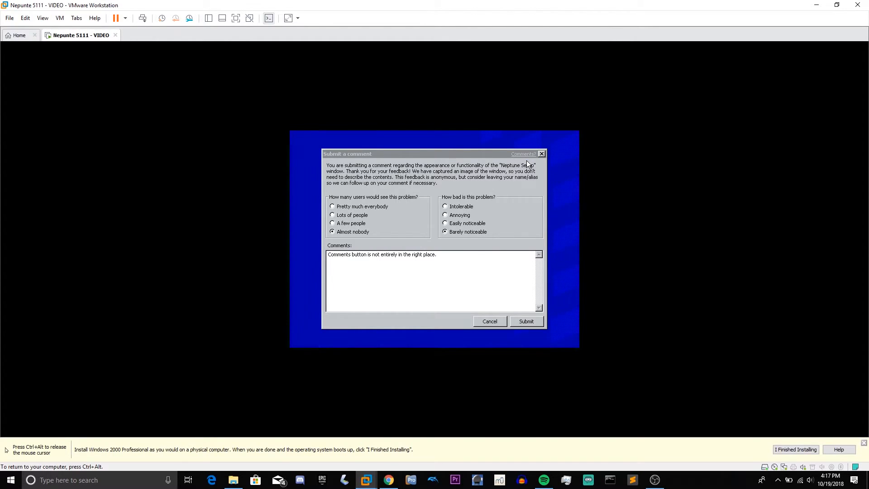
{"action": "left_click", "coordinate": [526, 321]}
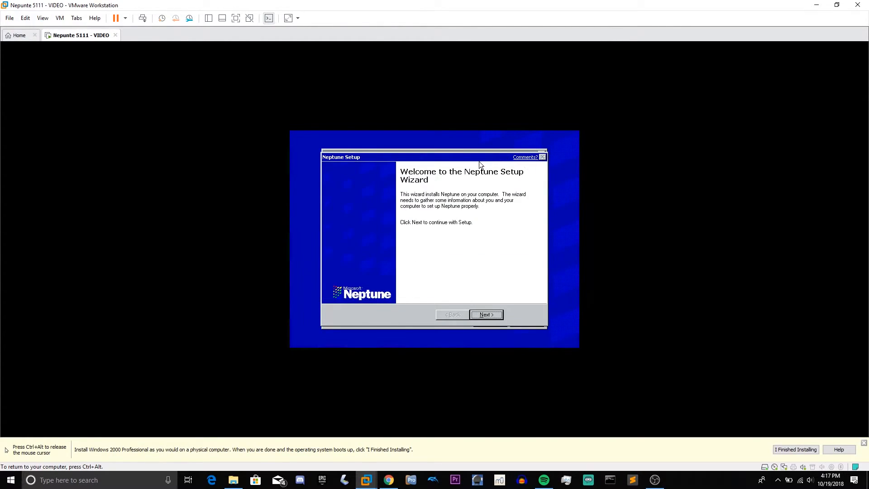
{"action": "left_click", "coordinate": [525, 157]}
{"action": "type", "text": "Comments button is not entirely in the right place."}
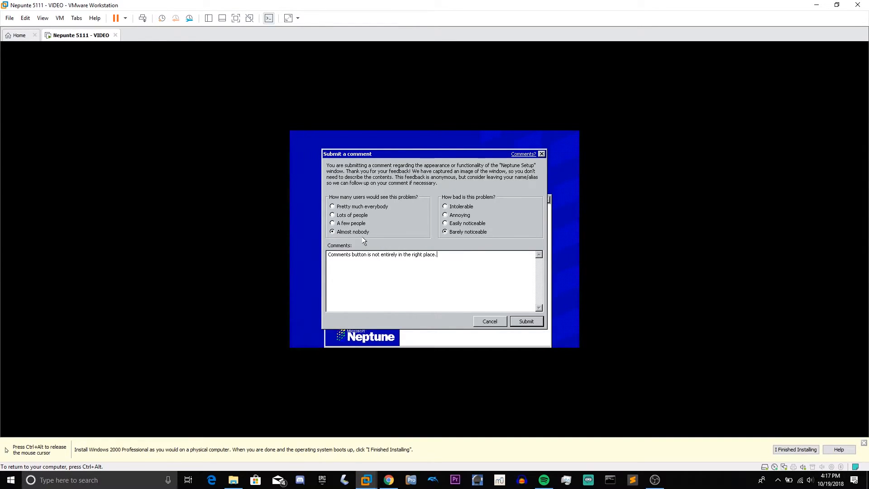
{"action": "left_click", "coordinate": [525, 321]}
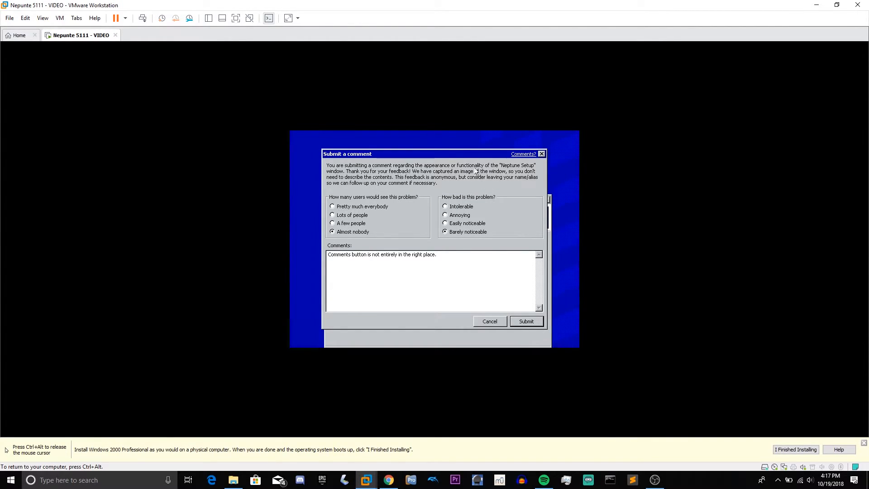
Submit the comment so Setup advances to Regional Settings.
{"action": "left_click", "coordinate": [525, 321]}
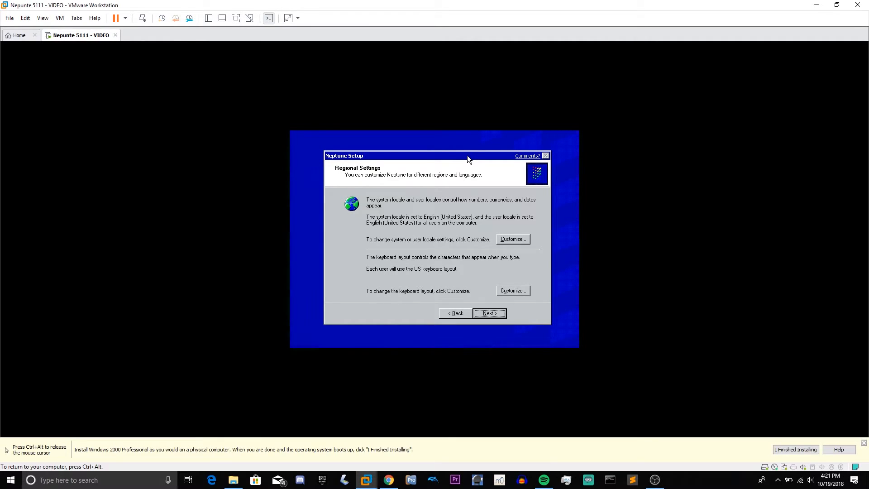
{"action": "mouse_move", "coordinate": [481, 269]}
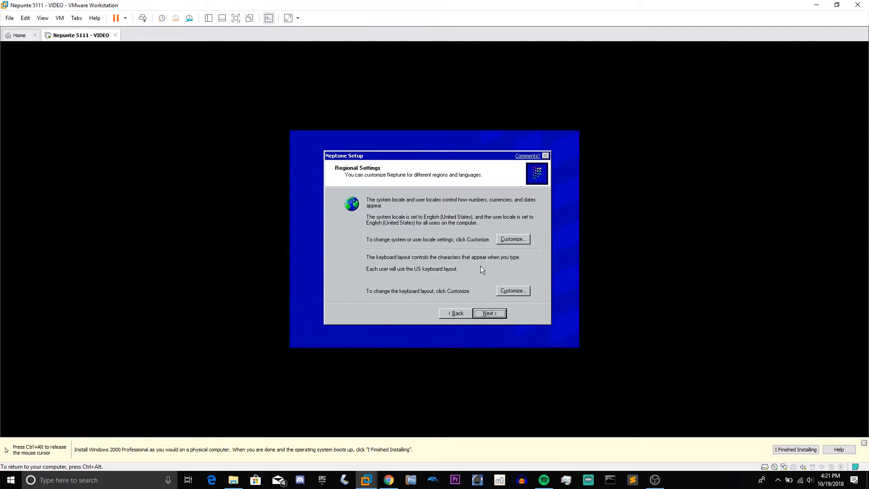
Keep regional defaults, enter 'Longhorn' as the owner details, and continue past the product key page.
{"action": "left_click", "coordinate": [489, 313]}
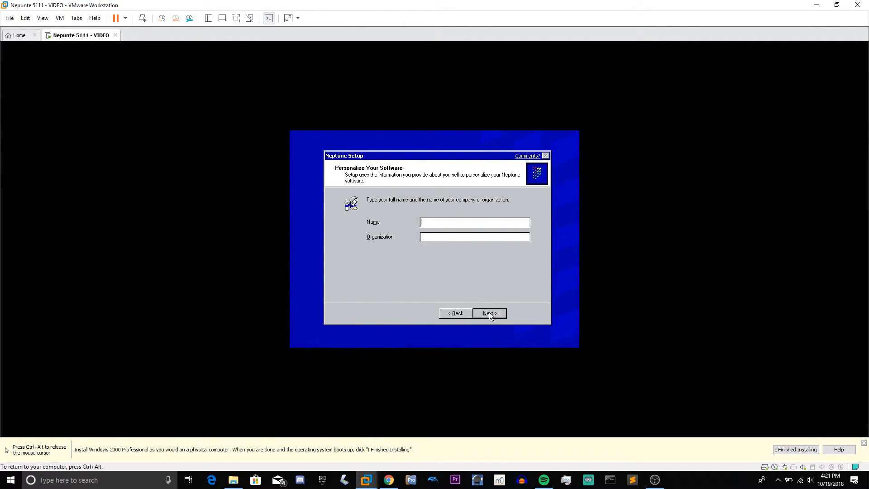
{"action": "type", "text": "LonghornWhistler"}
{"action": "left_click", "coordinate": [474, 236]}
{"action": "type", "text": "BetaHun"}
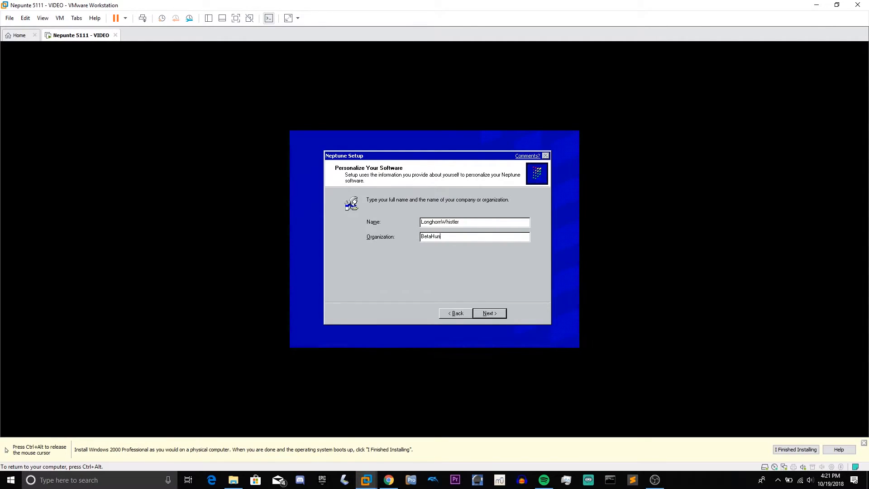
{"action": "left_click", "coordinate": [489, 313]}
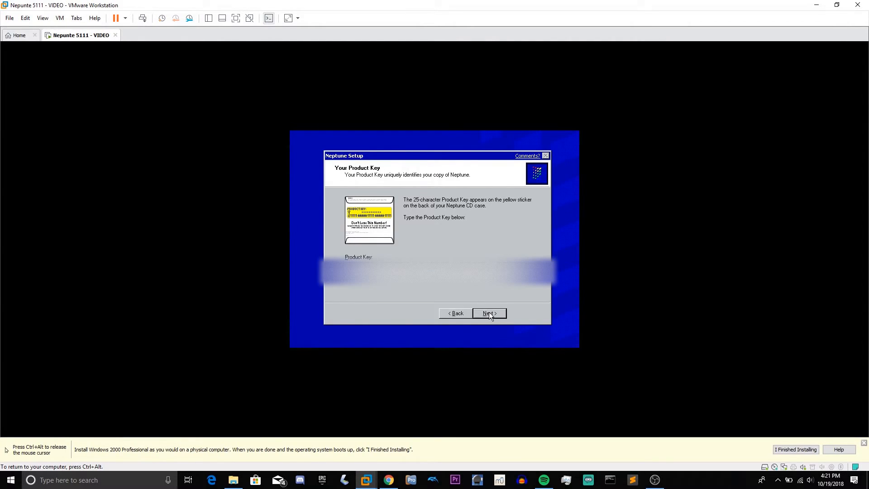
{"action": "left_click", "coordinate": [488, 313]}
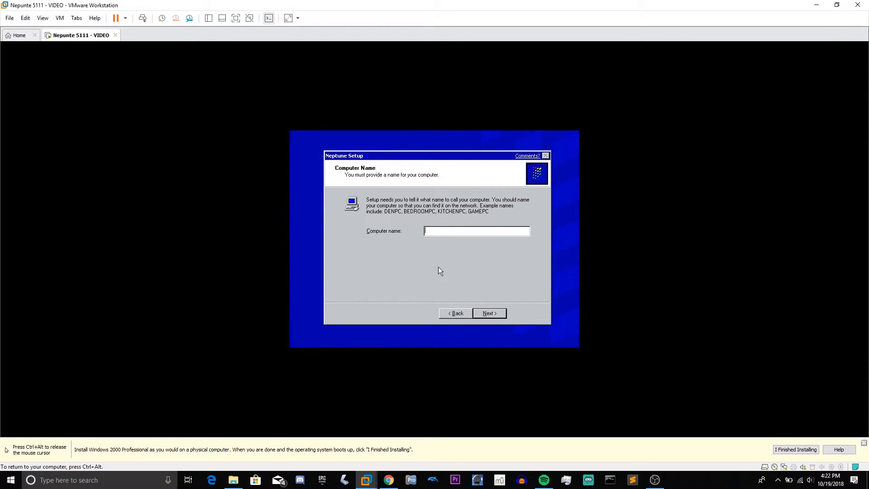
Enter the computer name NEPTUNE-5111-VM, correcting a typo, and continue to Date and Time.
{"action": "type", "text": "N"}
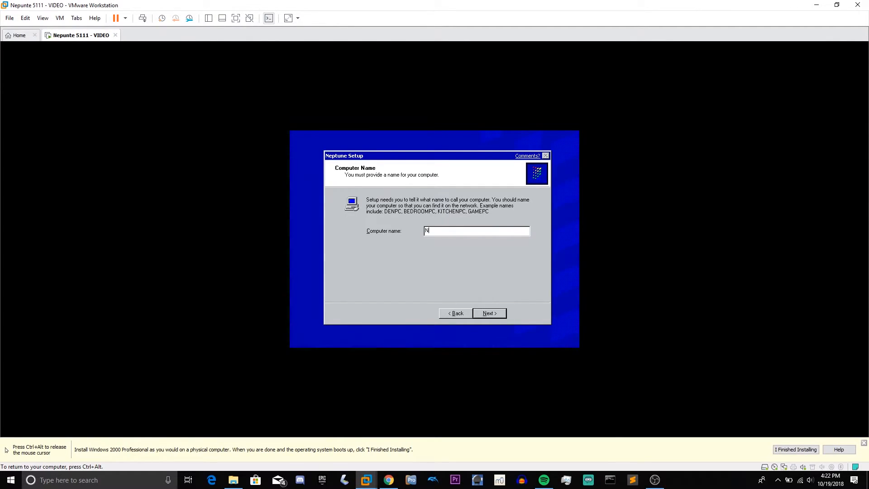
{"action": "type", "text": "EPTUNTE"}
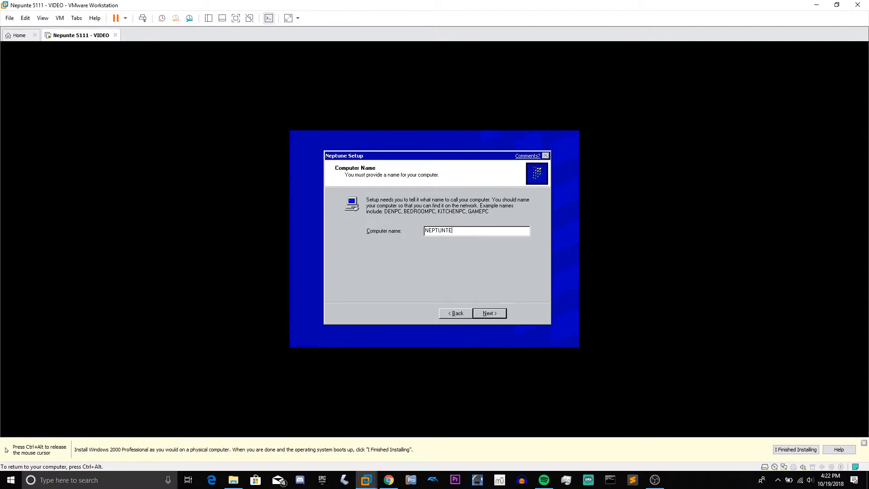
{"action": "key", "text": "Backspace"}
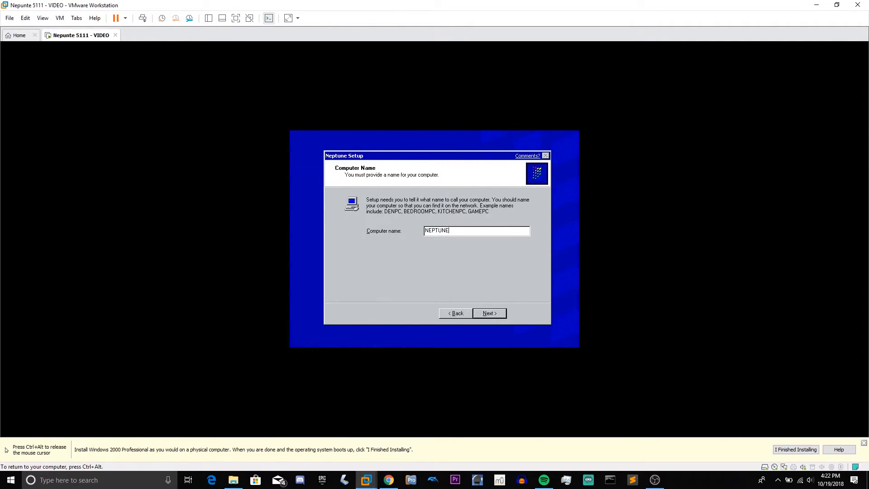
{"action": "type", "text": "-5111"}
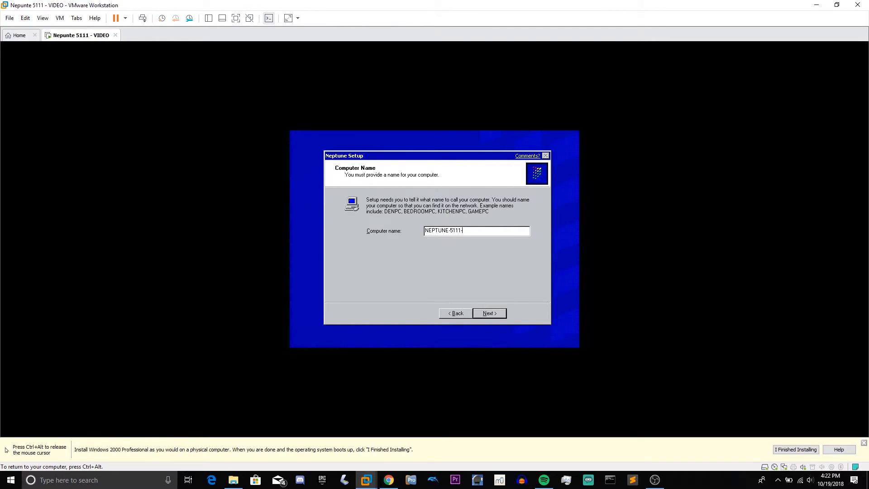
{"action": "type", "text": "VM"}
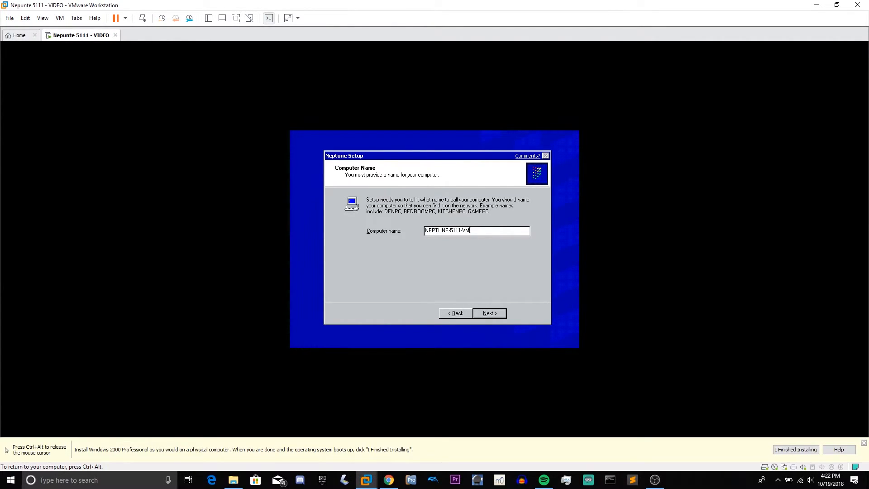
{"action": "left_click", "coordinate": [488, 313]}
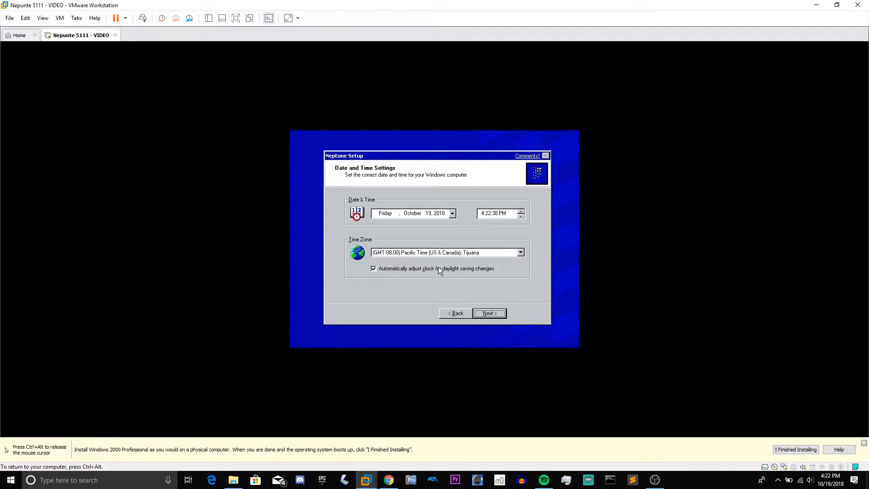
Choose (GMT-05:00) Eastern Time (US & Canada) and continue into networking setup.
{"action": "left_click", "coordinate": [520, 252]}
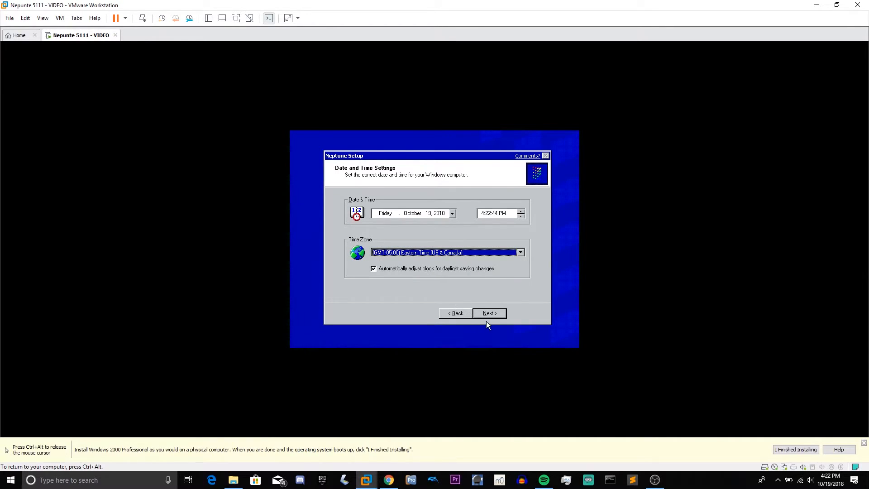
{"action": "left_click", "coordinate": [488, 313]}
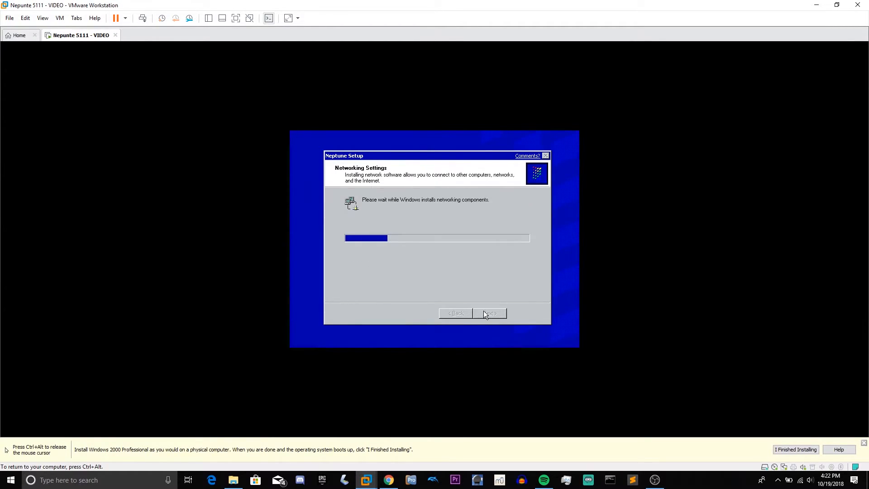
{"action": "mouse_move", "coordinate": [448, 248]}
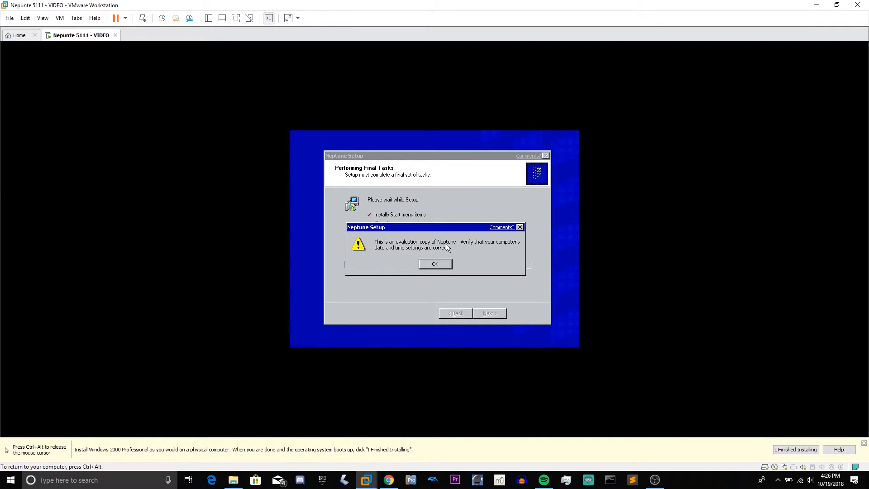
{"action": "mouse_move", "coordinate": [440, 271]}
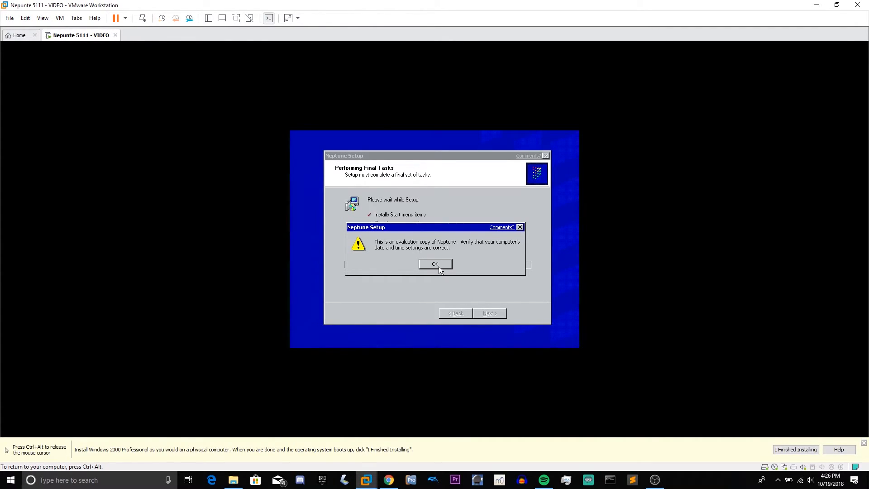
Acknowledge the evaluation-copy warning so Date/Time Properties appears.
{"action": "left_click", "coordinate": [435, 264]}
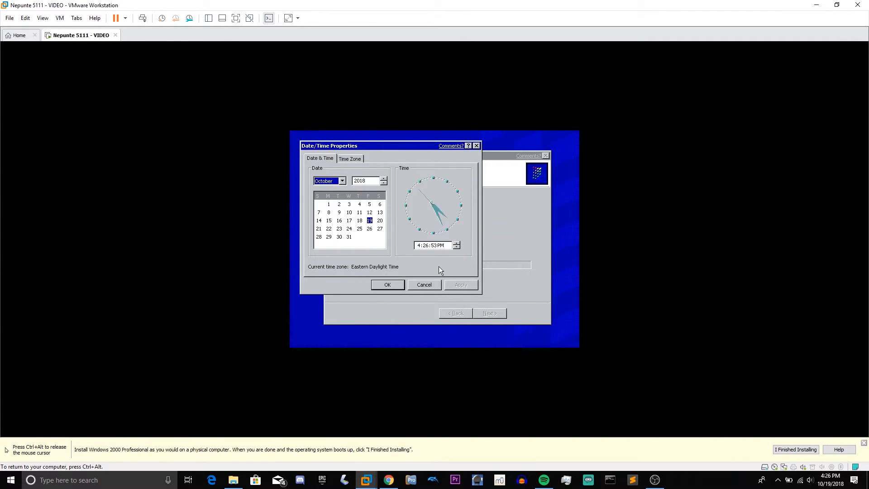
Set the guest date to December 10, adjust the year, and apply and confirm Date/Time Properties.
{"action": "left_click", "coordinate": [342, 181]}
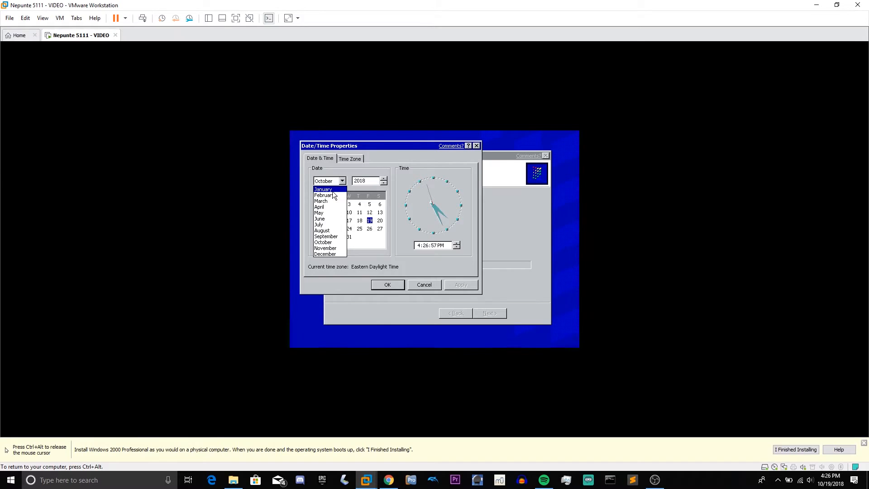
{"action": "left_click", "coordinate": [325, 253]}
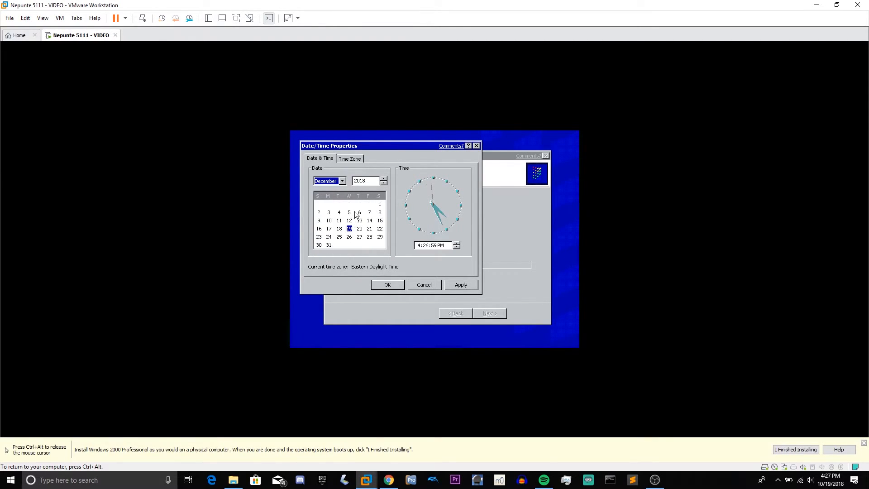
{"action": "left_click", "coordinate": [329, 220]}
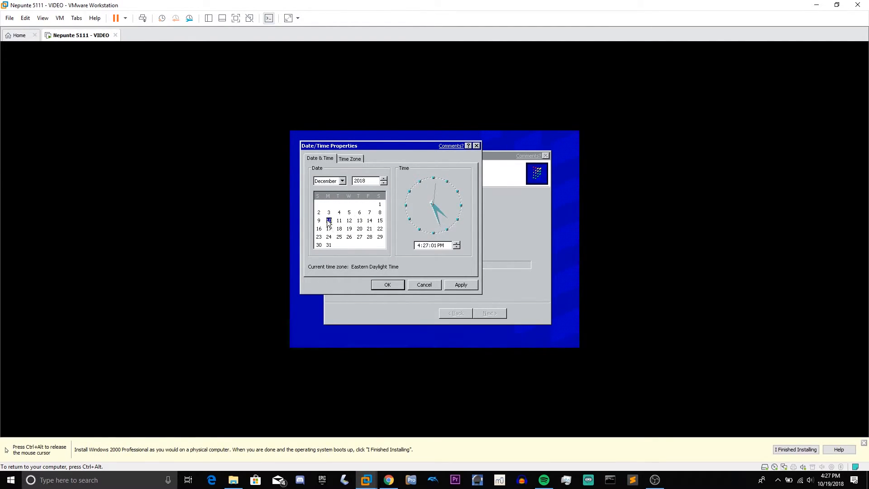
{"action": "triple_click", "coordinate": [366, 181]}
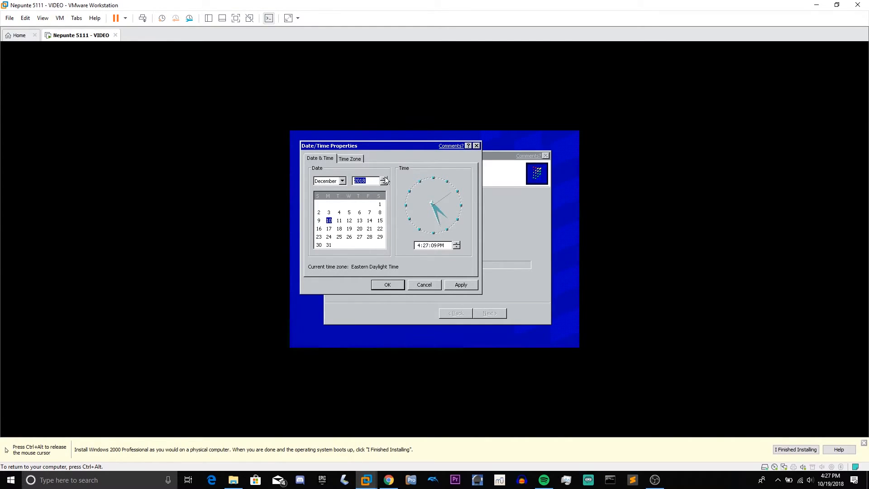
{"action": "left_click", "coordinate": [383, 182]}
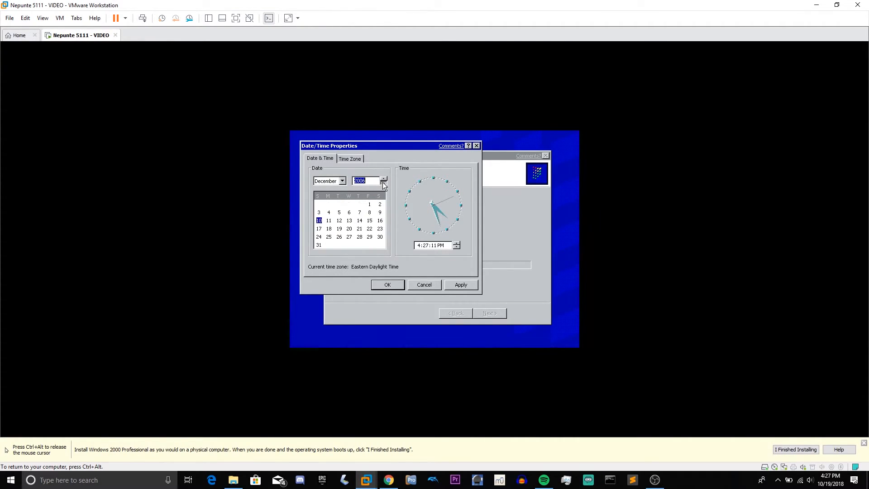
{"action": "left_click", "coordinate": [382, 183]}
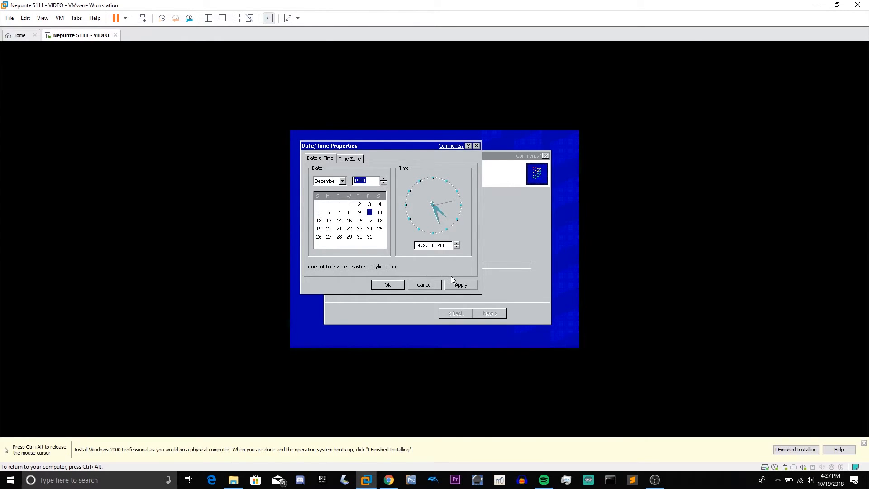
{"action": "left_click", "coordinate": [387, 284]}
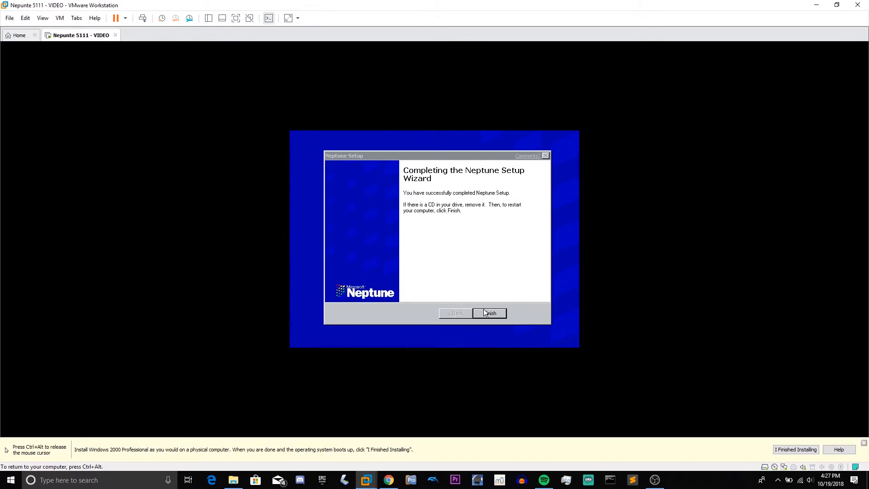
Finish Neptune Setup so the VM restarts into its boot menu.
{"action": "left_click", "coordinate": [489, 313]}
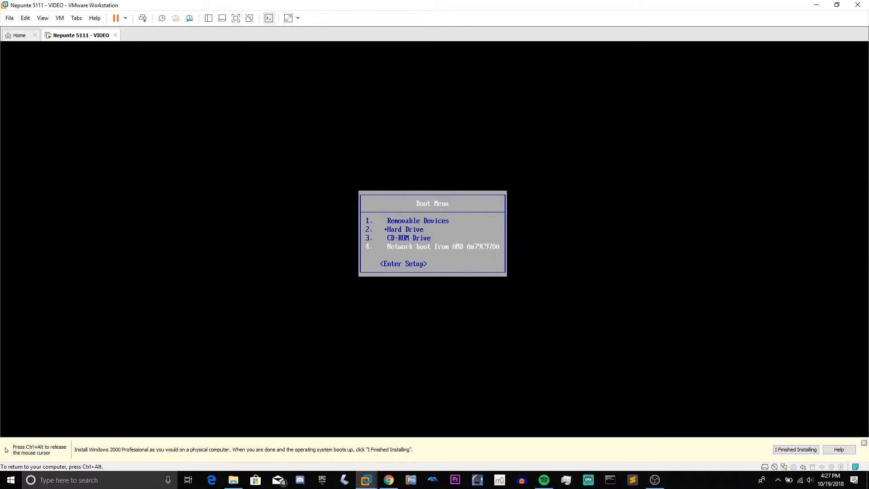
Enter BIOS setup from the Boot Menu and exit saving changes so Neptune boots to its desktop.
{"action": "key", "text": "enter"}
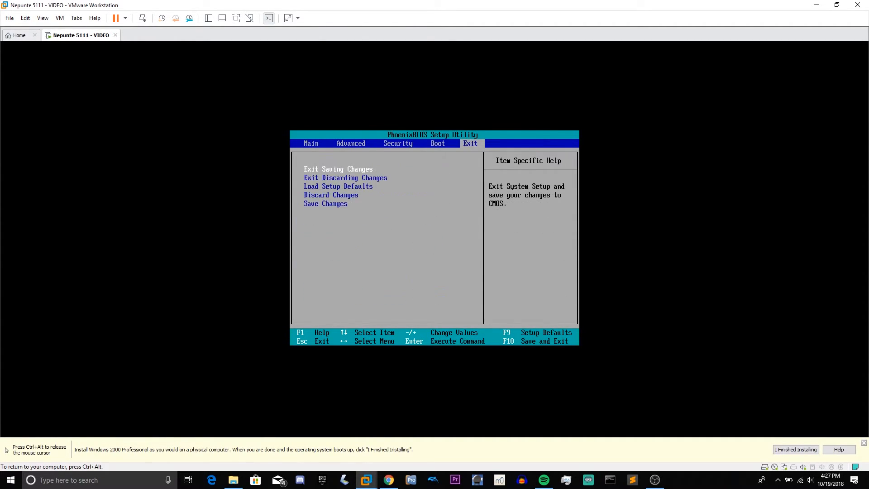
{"action": "key", "text": "Return"}
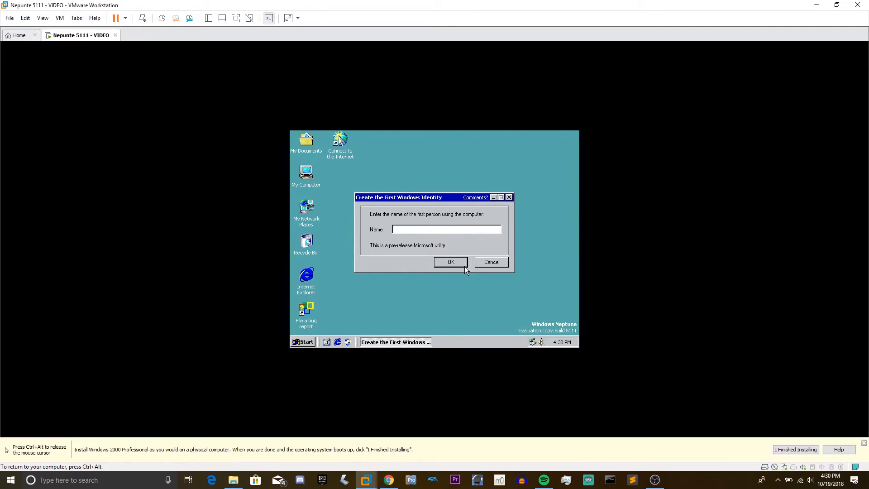
Create the first Windows identity named 'Gabe' and restart to apply the settings.
{"action": "type", "text": "Gabe"}
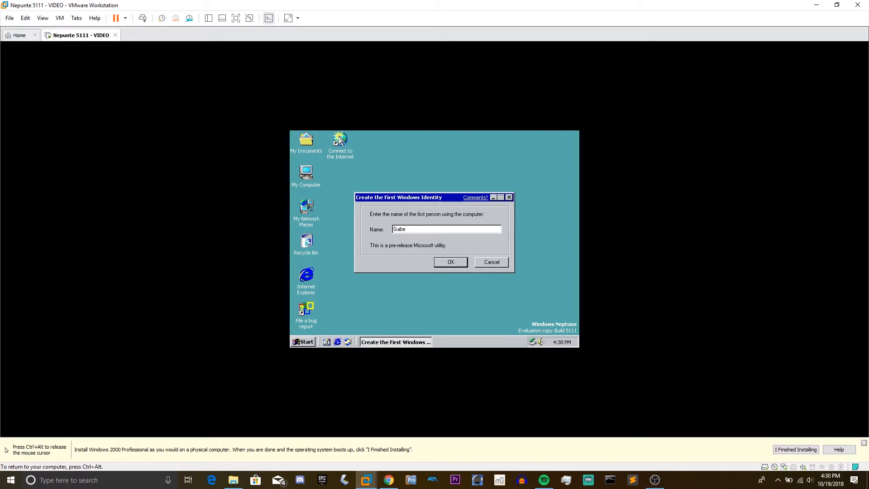
{"action": "left_click", "coordinate": [449, 261]}
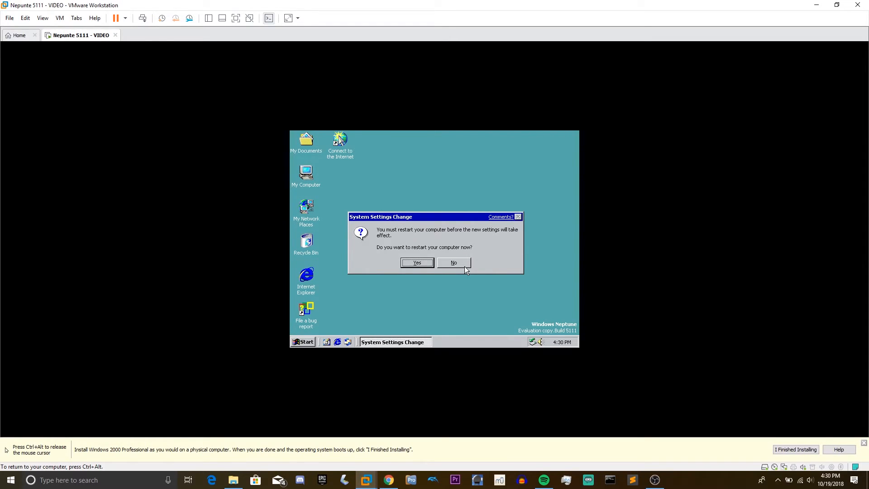
{"action": "left_click", "coordinate": [416, 262]}
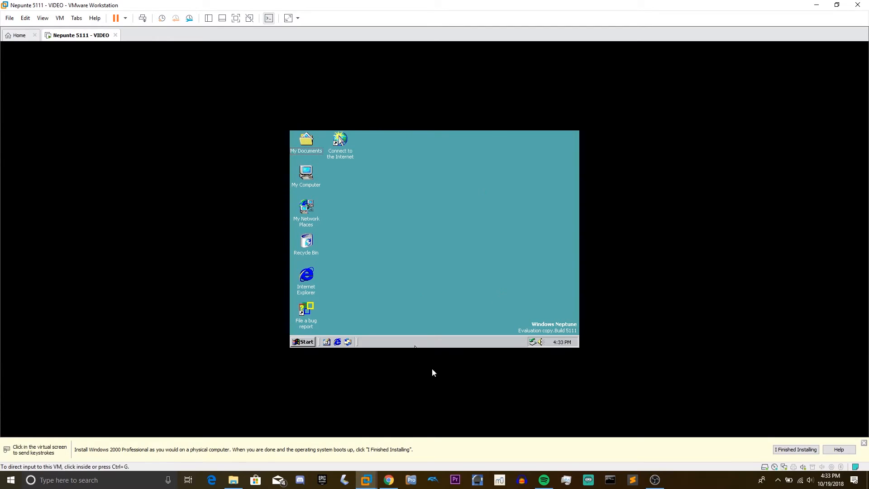
Point the CD/DVD (IDE) drive at the TCB_VMware driver ISO in VM Settings and return to the guest.
{"action": "left_click", "coordinate": [59, 18]}
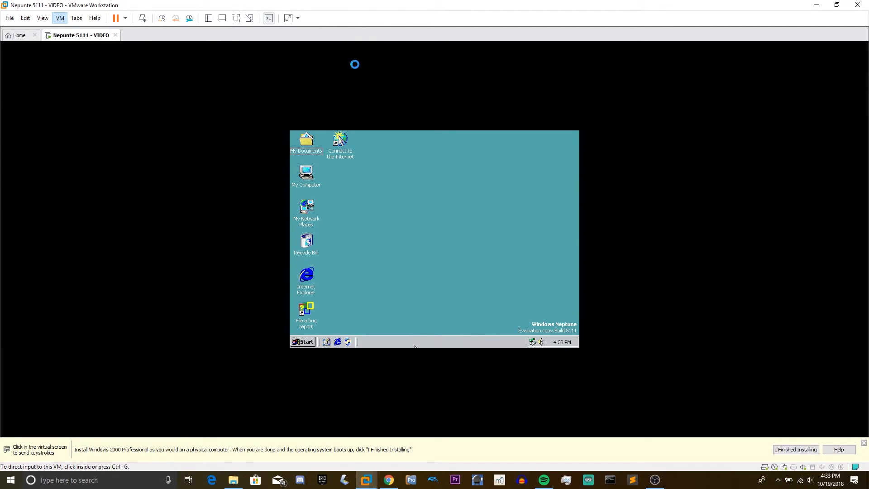
{"action": "left_click", "coordinate": [59, 18]}
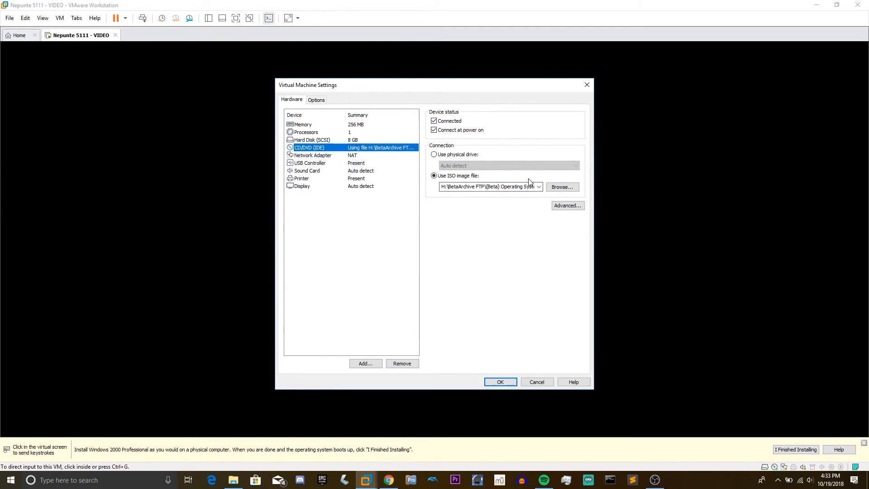
{"action": "left_click", "coordinate": [538, 186]}
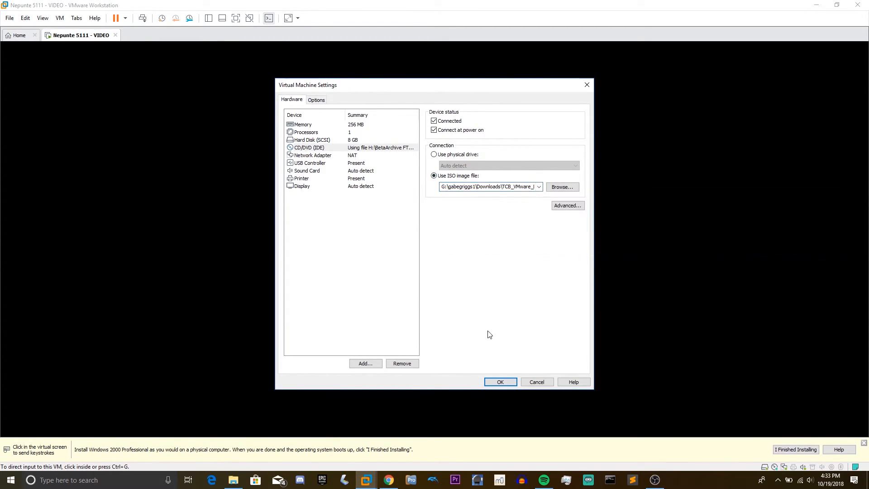
{"action": "left_click", "coordinate": [499, 382]}
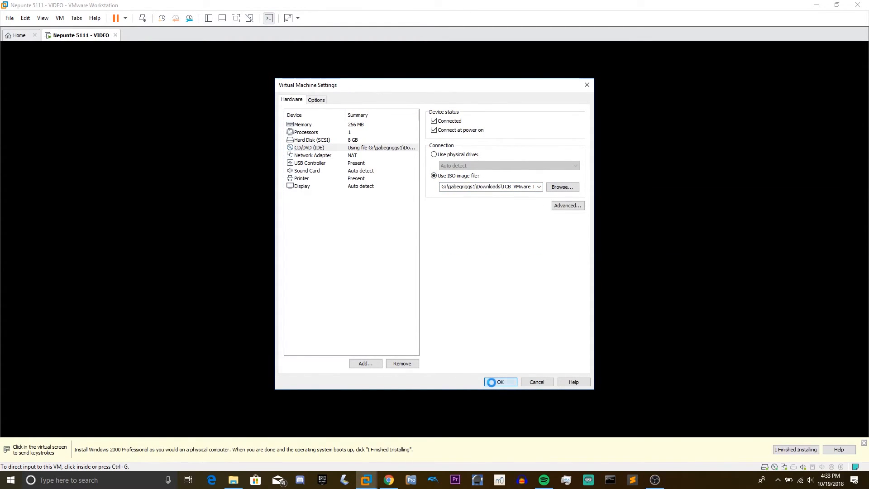
{"action": "left_click", "coordinate": [500, 381]}
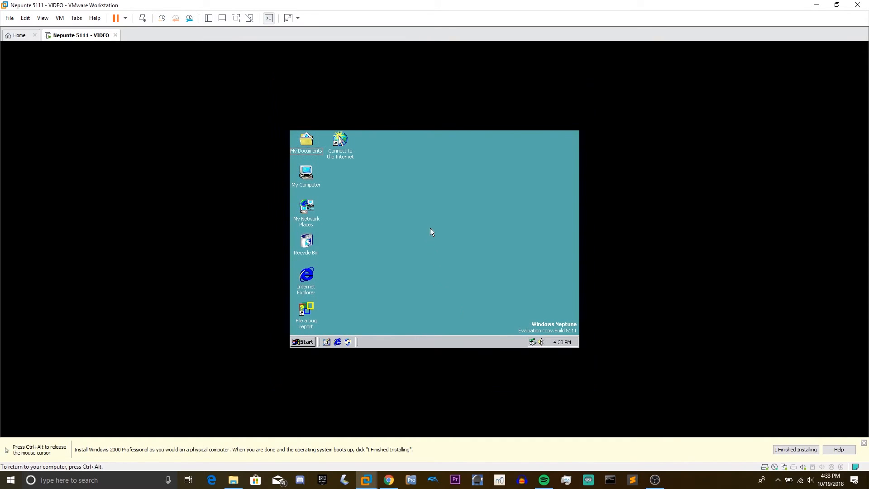
{"action": "left_click", "coordinate": [59, 17]}
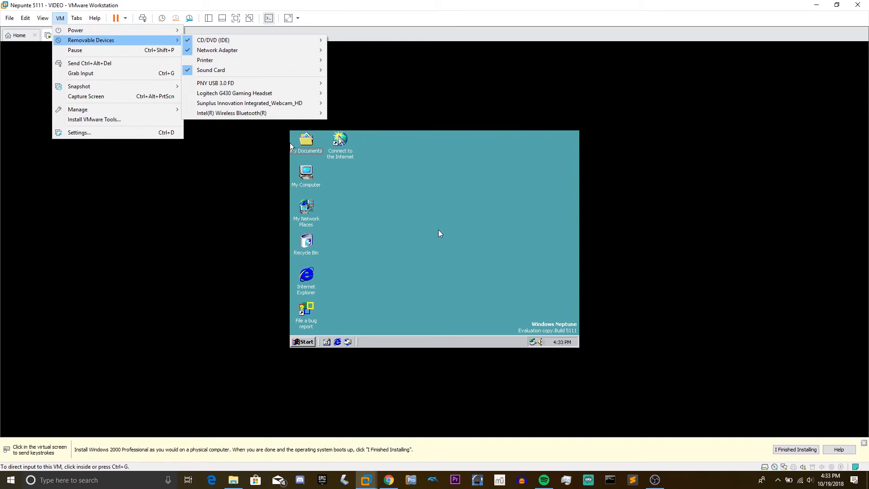
Browse My Computer > TCB_VMware (D:) > VMX_SVGA II, go back and minimize the disc window.
{"action": "double_click", "coordinate": [306, 172]}
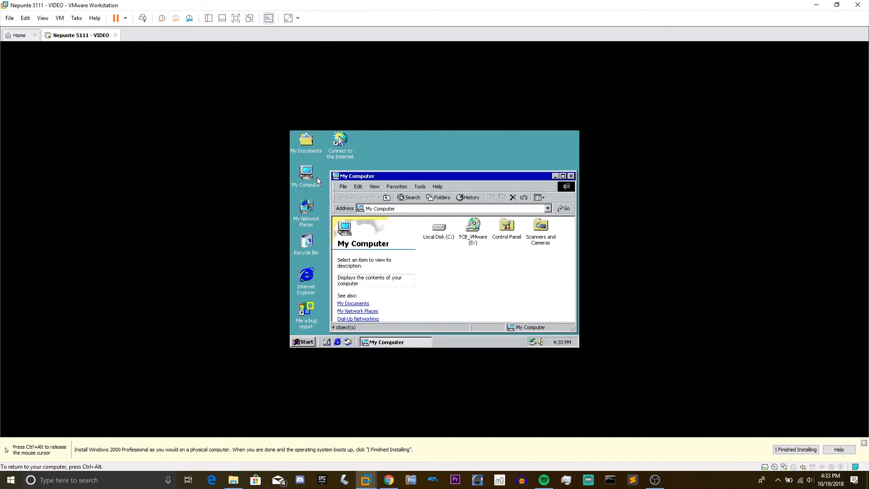
{"action": "double_click", "coordinate": [471, 227]}
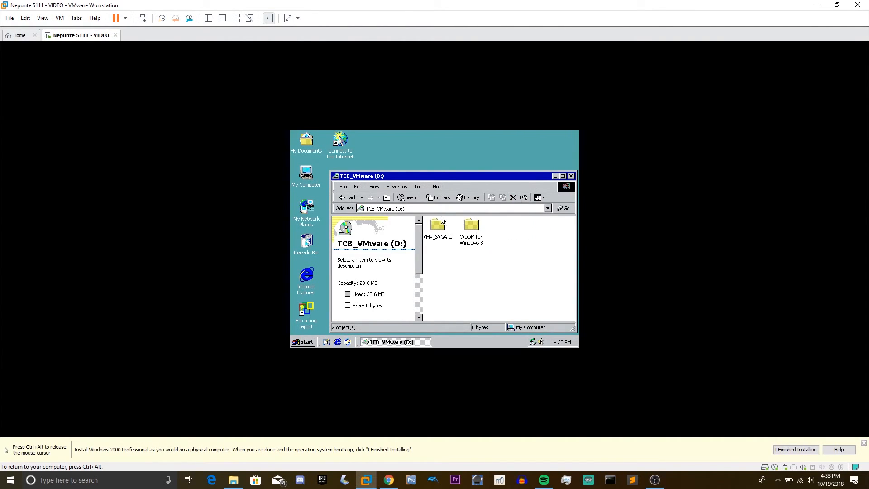
{"action": "double_click", "coordinate": [437, 224]}
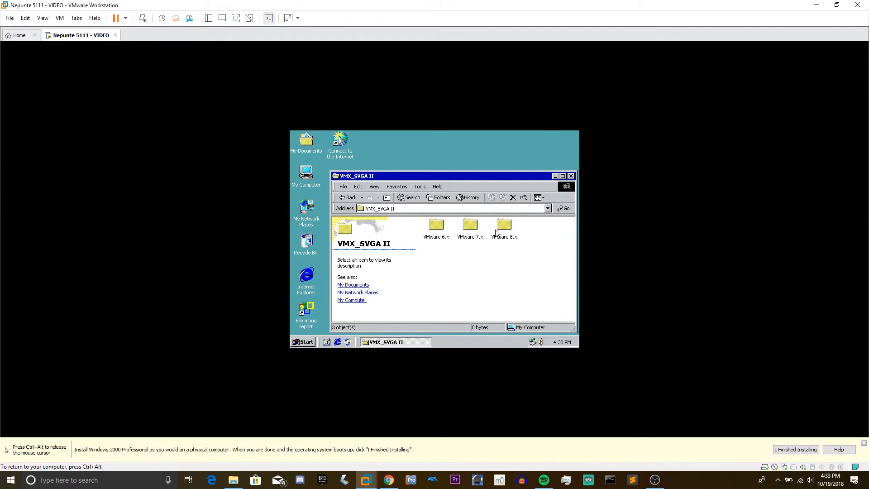
{"action": "mouse_move", "coordinate": [438, 238]}
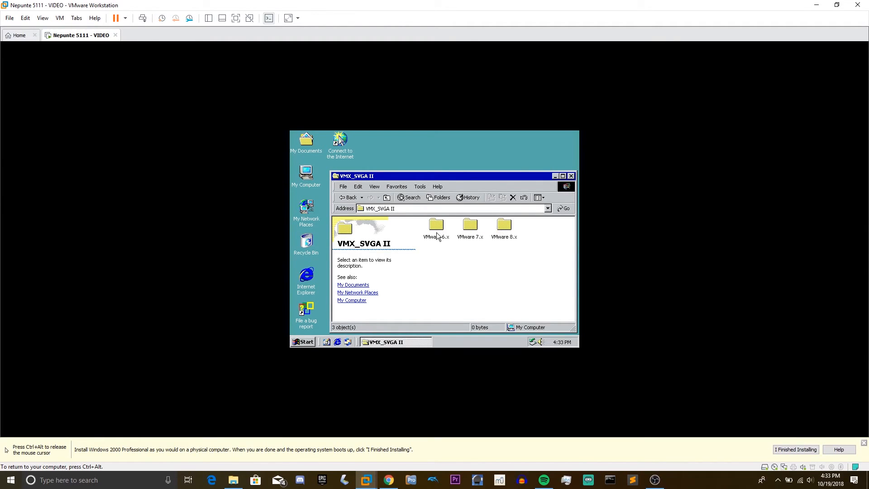
{"action": "mouse_move", "coordinate": [396, 226]}
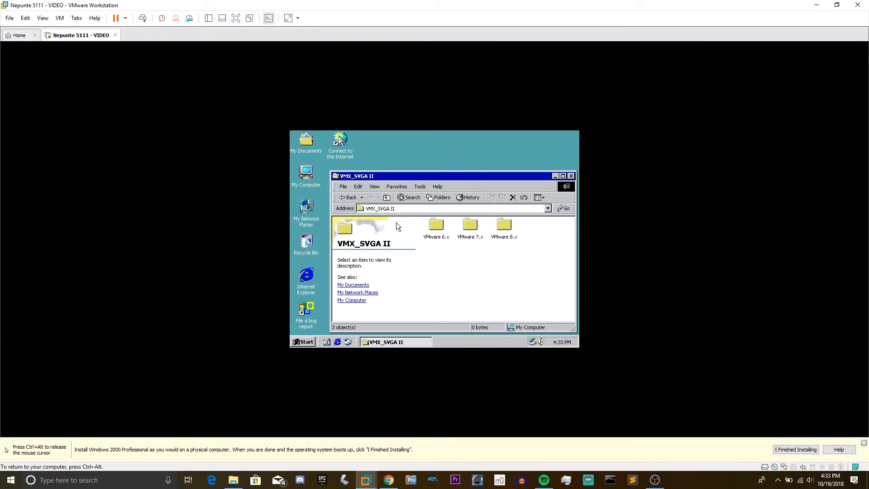
{"action": "left_click", "coordinate": [349, 197]}
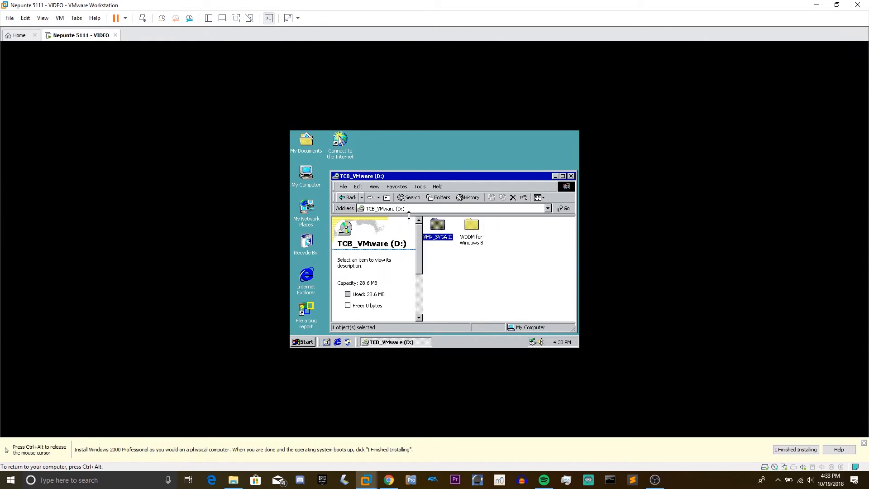
{"action": "left_click", "coordinate": [470, 225]}
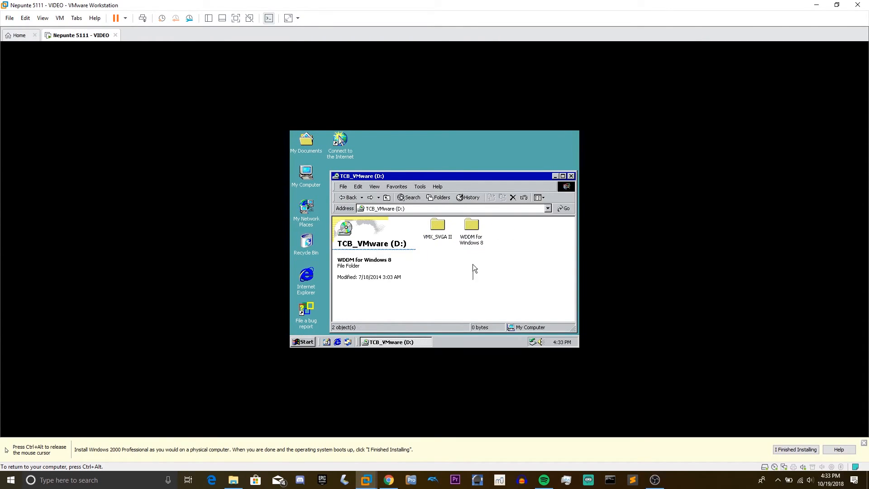
{"action": "left_click", "coordinate": [471, 224]}
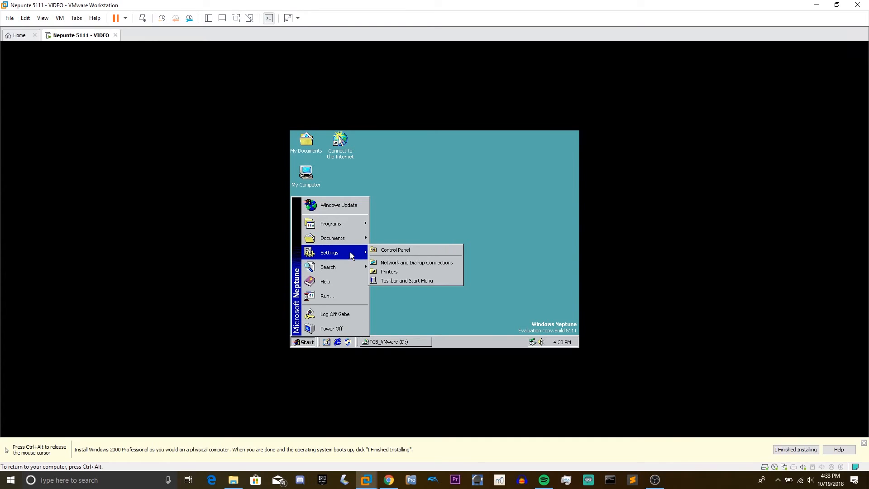
Run the Add/Remove Hardware Wizard on Video Controller (VGA Compatible), launching the Upgrade Device Driver Wizard.
{"action": "left_click", "coordinate": [395, 250]}
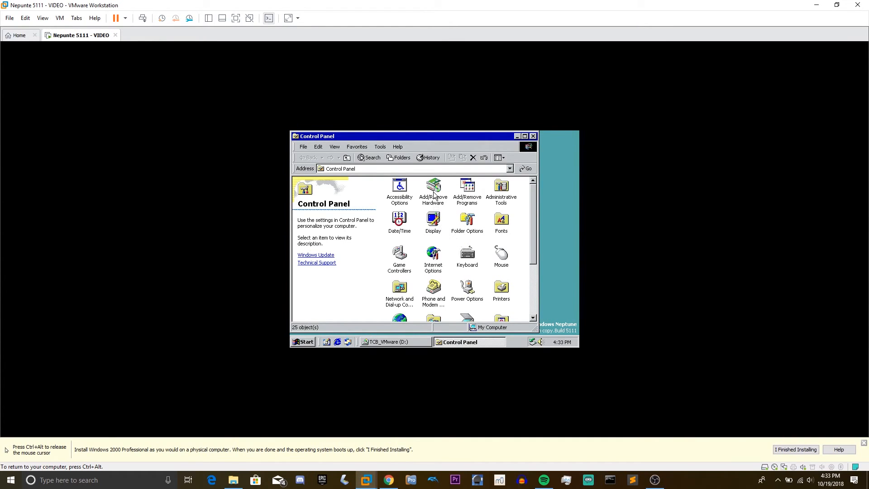
{"action": "double_click", "coordinate": [432, 188]}
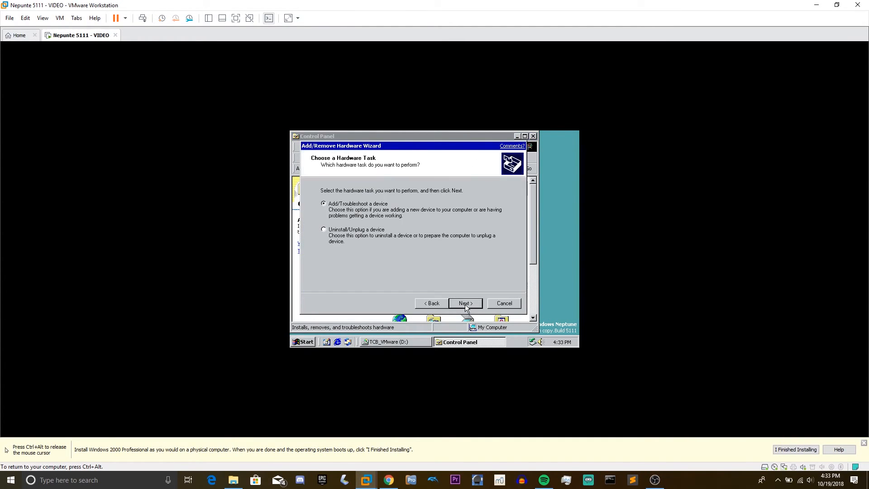
{"action": "mouse_move", "coordinate": [359, 213]}
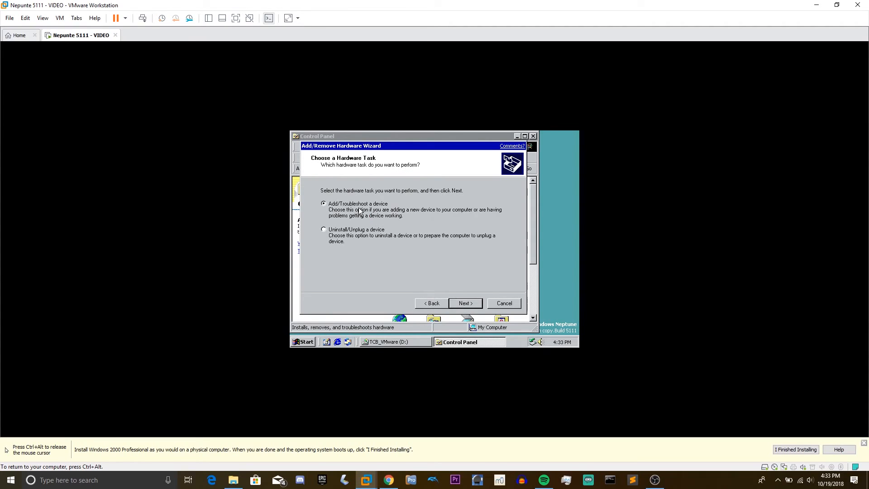
{"action": "left_click", "coordinate": [464, 304]}
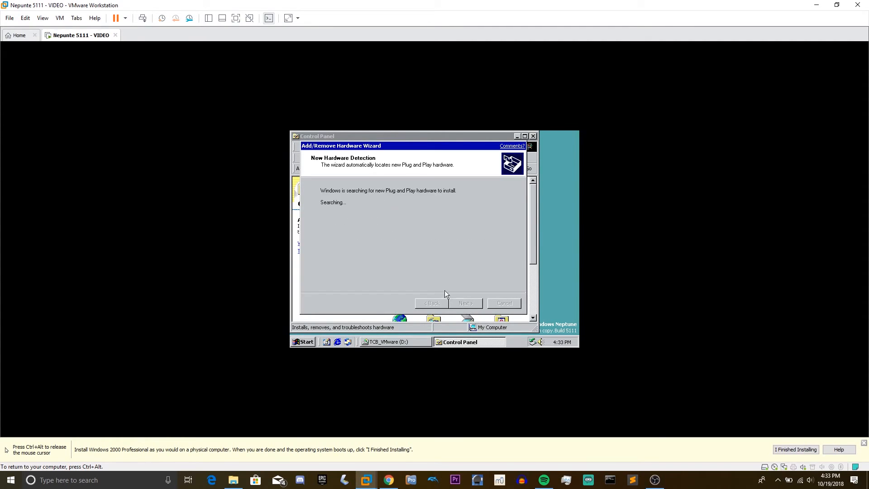
{"action": "mouse_move", "coordinate": [413, 250]}
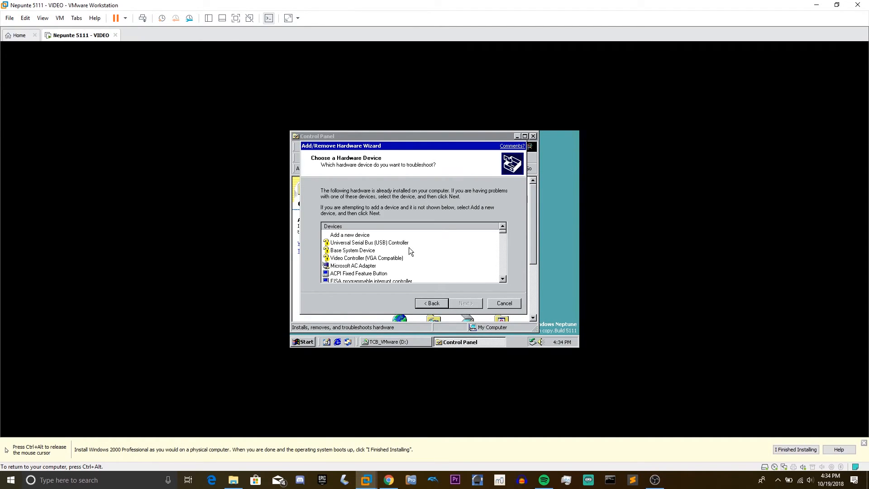
{"action": "left_click", "coordinate": [367, 257]}
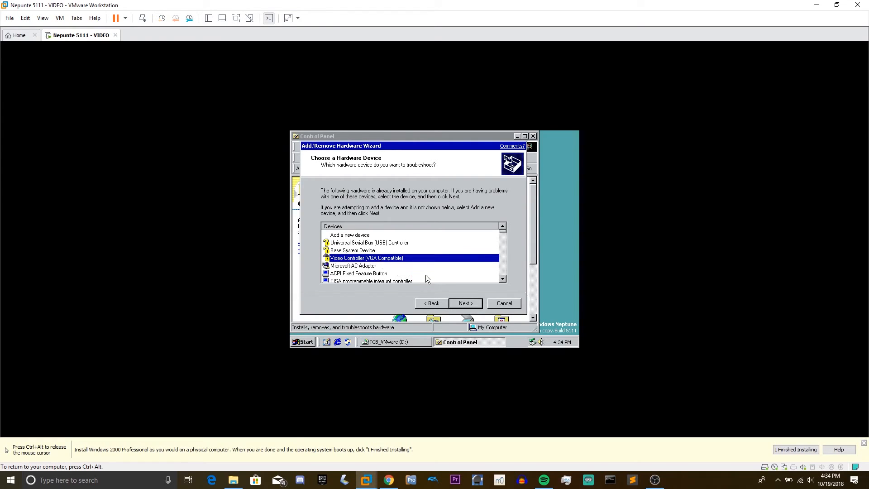
{"action": "left_click", "coordinate": [465, 304]}
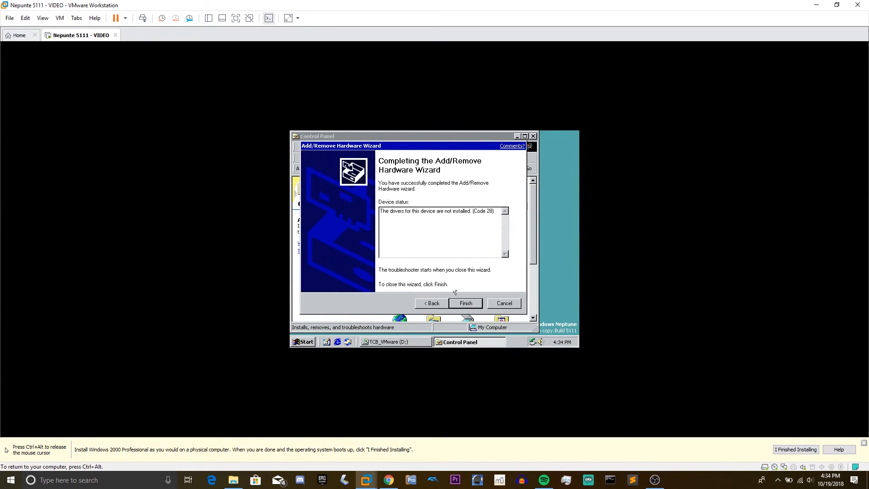
{"action": "left_click", "coordinate": [465, 303]}
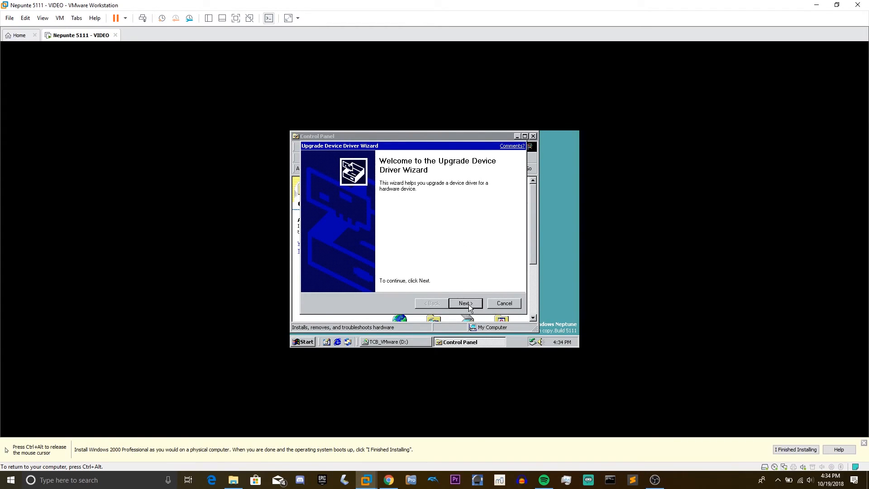
Search the CD-ROM drives for a suitable driver and install vmx_svga.inf, finishing the wizard.
{"action": "left_click", "coordinate": [465, 303]}
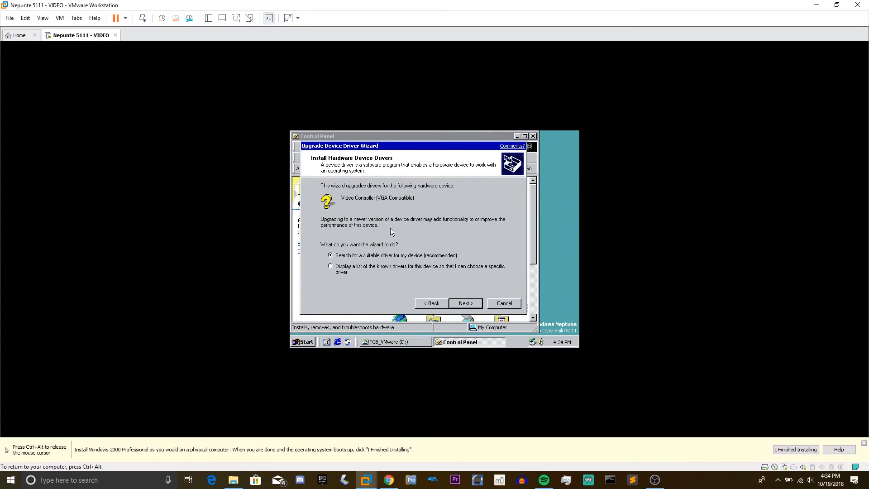
{"action": "left_click", "coordinate": [330, 266]}
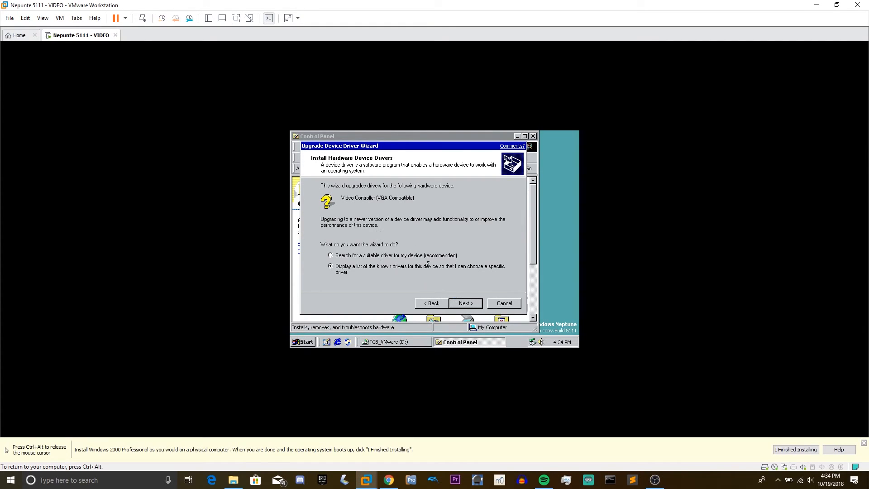
{"action": "left_click", "coordinate": [330, 255]}
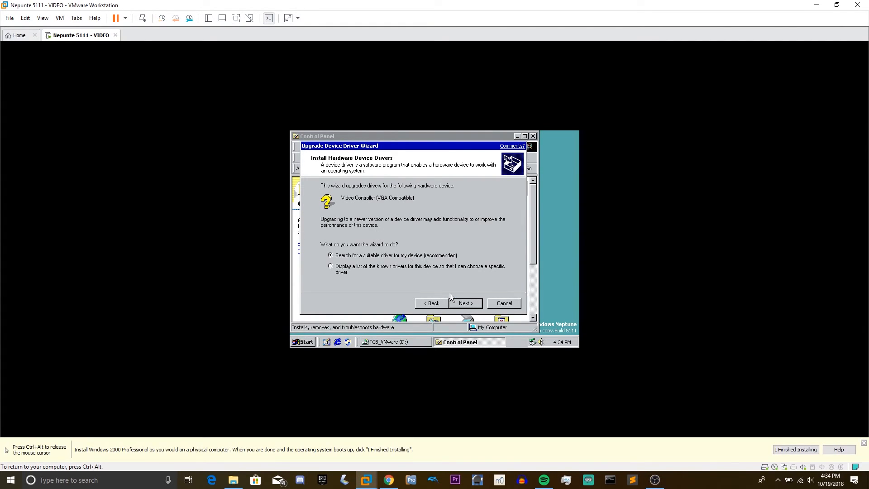
{"action": "left_click", "coordinate": [465, 304]}
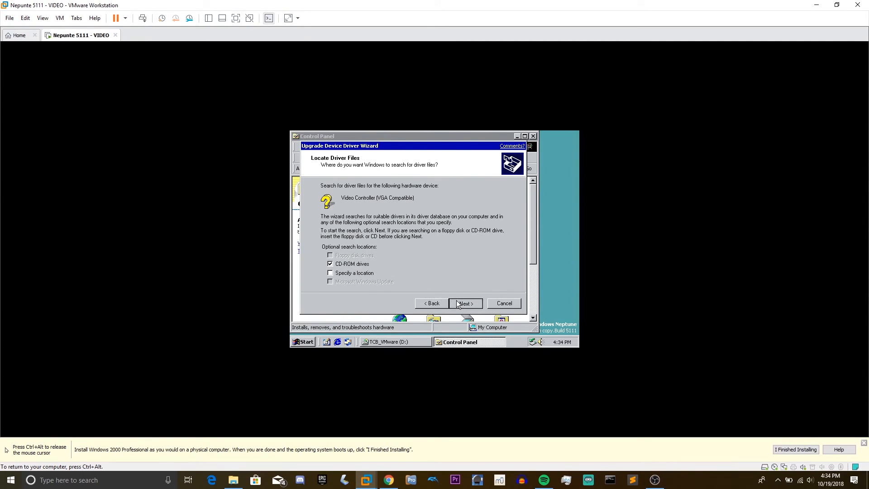
{"action": "left_click", "coordinate": [465, 303]}
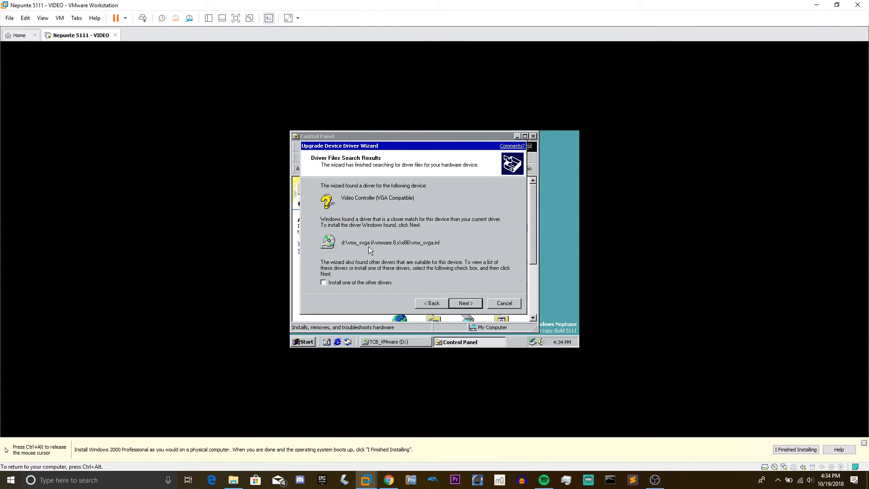
{"action": "mouse_move", "coordinate": [435, 251]}
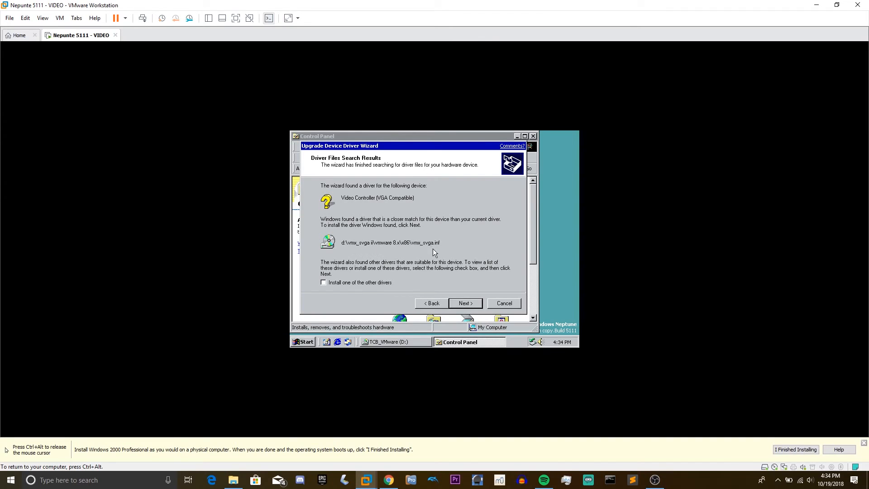
{"action": "mouse_move", "coordinate": [359, 267]}
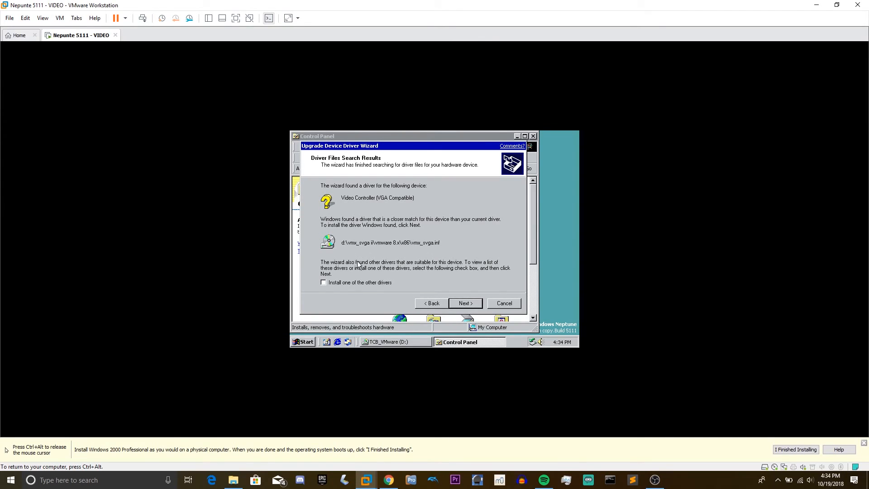
{"action": "left_click", "coordinate": [465, 303]}
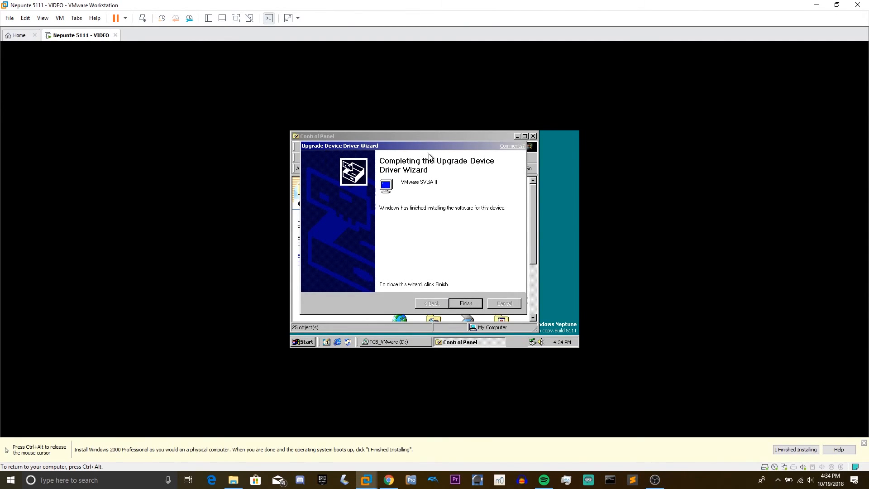
{"action": "left_click", "coordinate": [465, 303]}
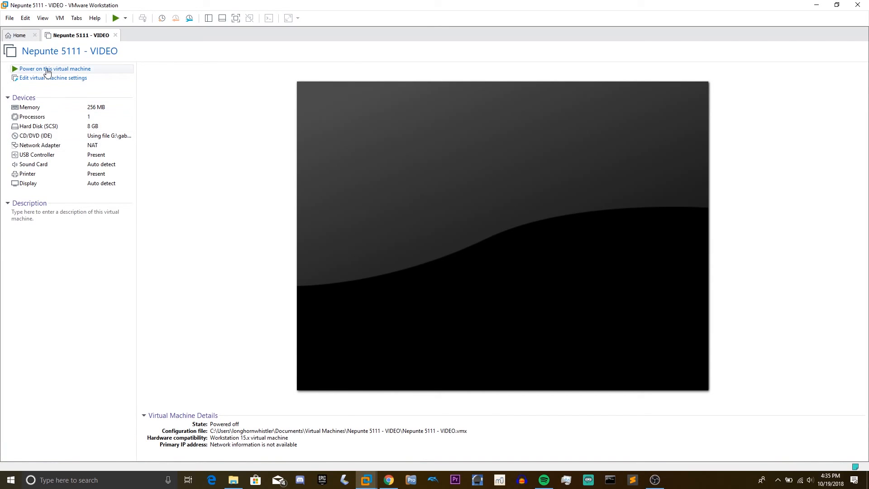
Power the Neptune virtual machine back on and let it boot to the desktop.
{"action": "left_click", "coordinate": [54, 69]}
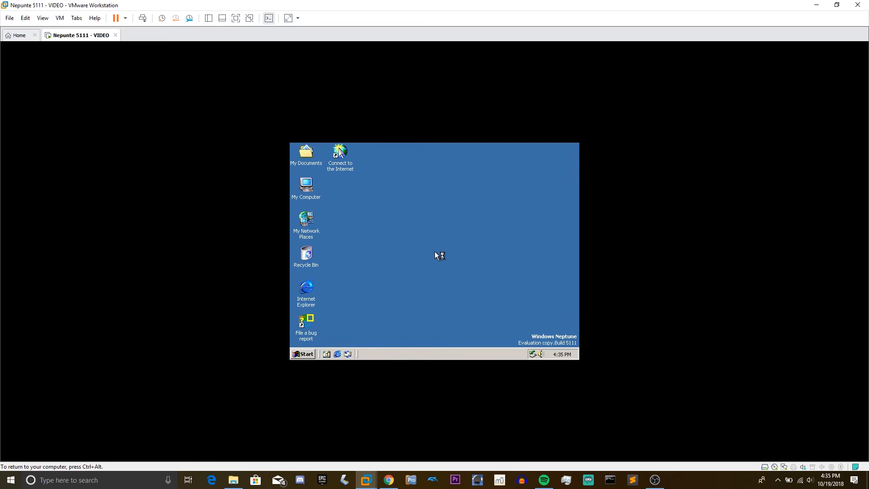
{"action": "mouse_move", "coordinate": [437, 256]}
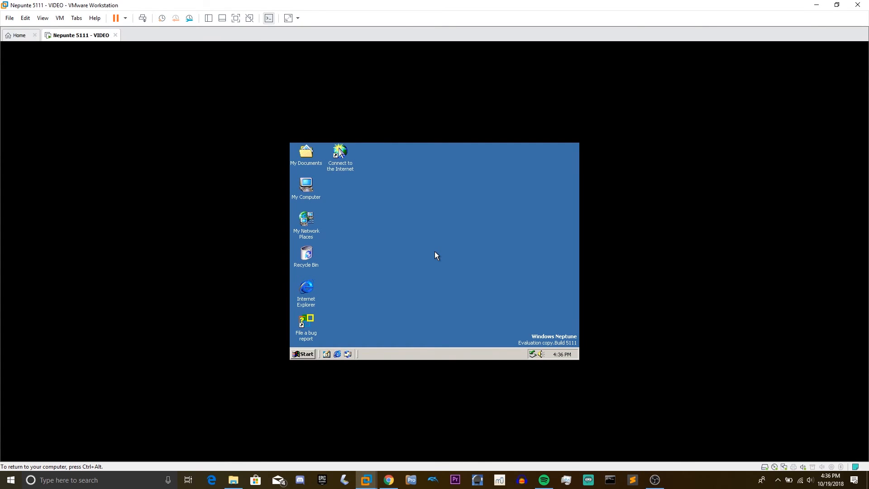
{"action": "mouse_move", "coordinate": [382, 272]}
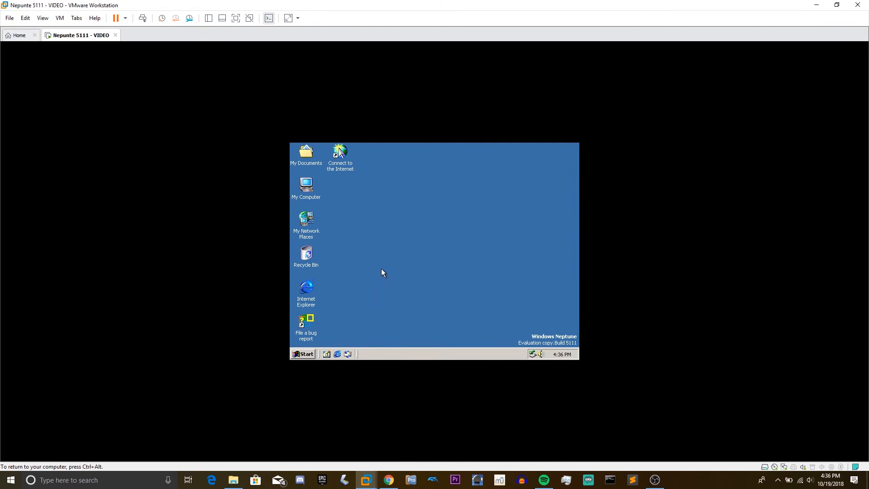
{"action": "mouse_move", "coordinate": [418, 248]}
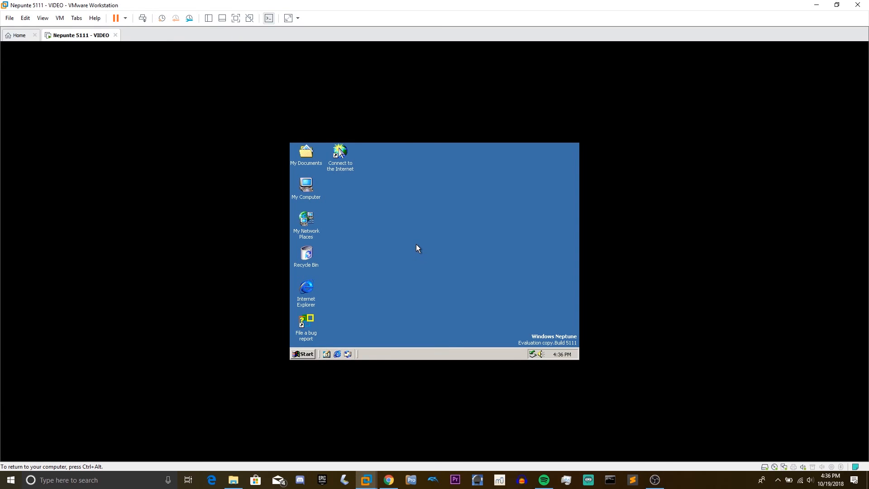
{"action": "mouse_move", "coordinate": [419, 244]}
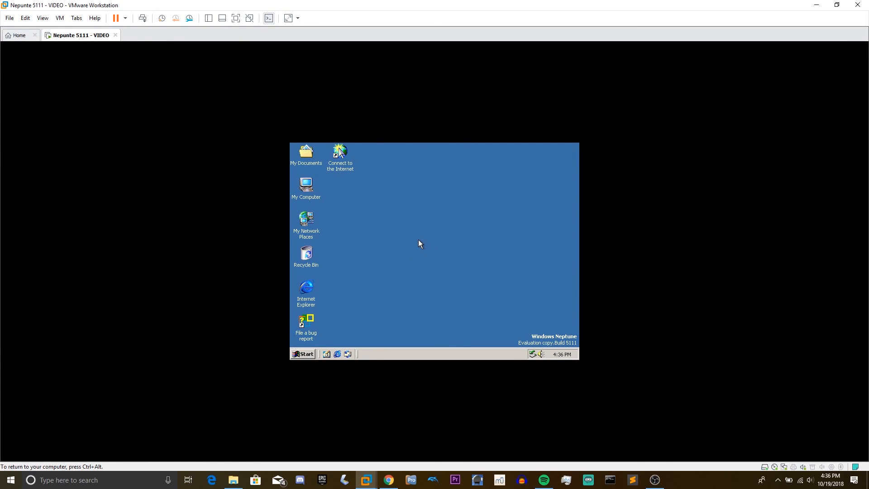
Set the Windows 2000 wallpaper on the Background tab of Display Properties and apply it.
{"action": "right_click", "coordinate": [420, 244]}
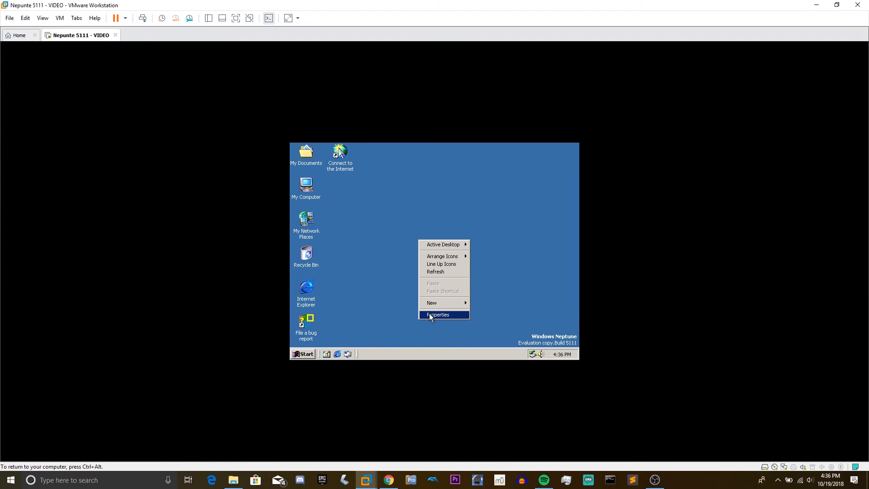
{"action": "left_click", "coordinate": [437, 314]}
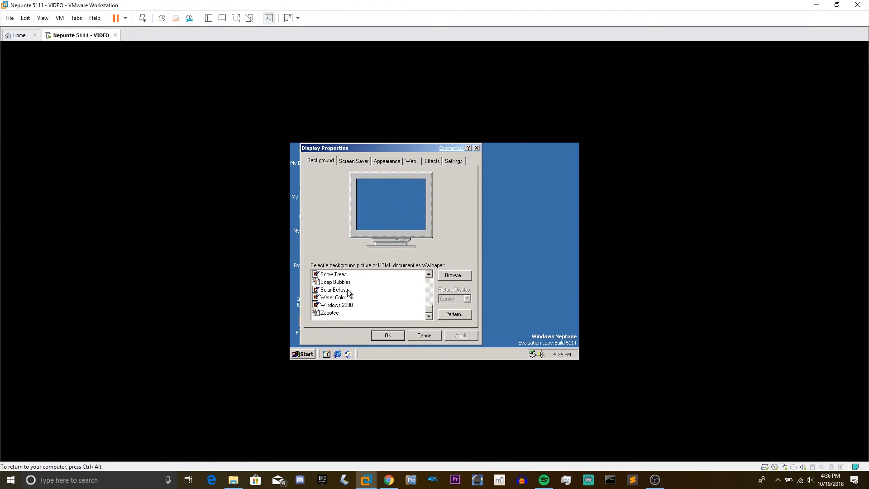
{"action": "left_click", "coordinate": [336, 305]}
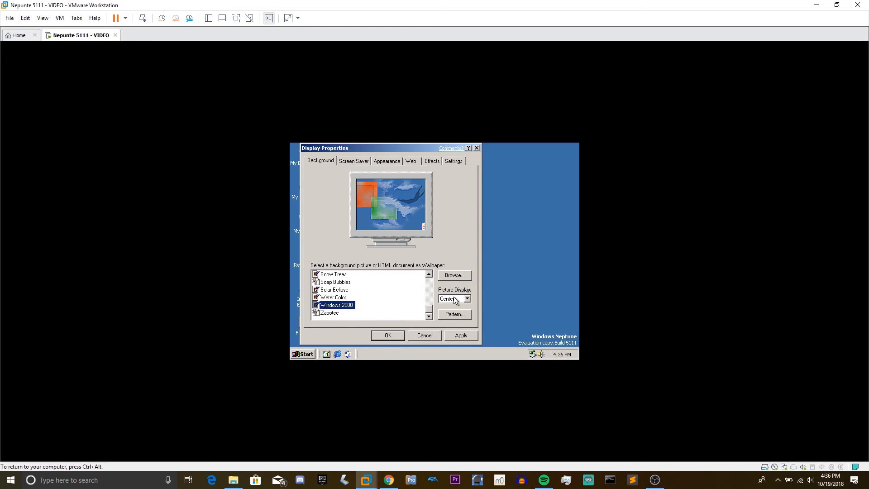
{"action": "left_click", "coordinate": [461, 336]}
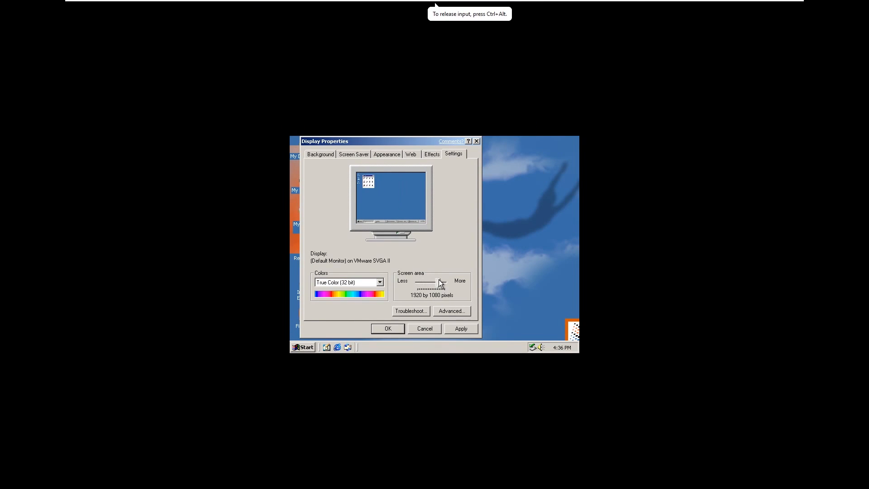
Confirm Display Properties and the resolution prompt so the desktop runs at 1920 by 1080.
{"action": "left_click", "coordinate": [461, 328]}
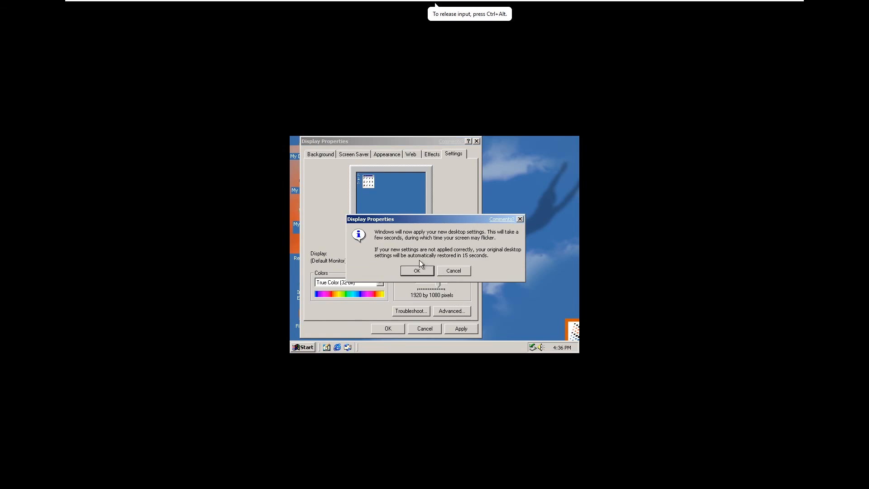
{"action": "left_click", "coordinate": [416, 271]}
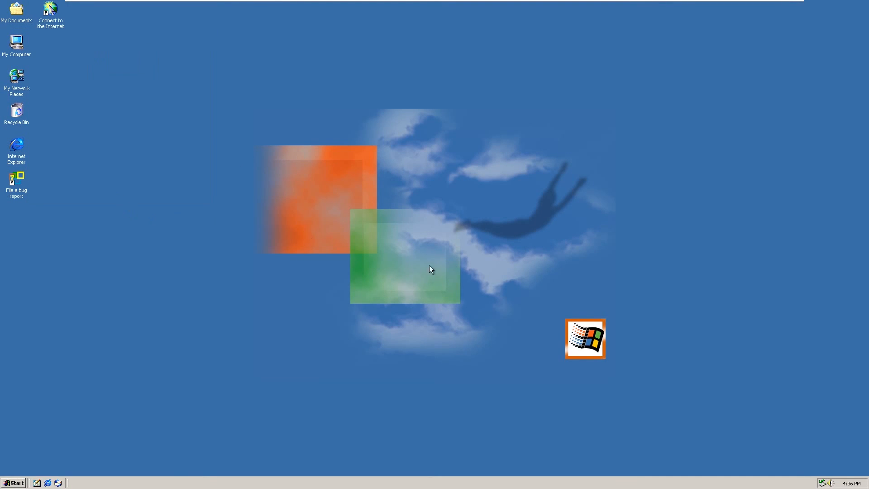
{"action": "mouse_move", "coordinate": [545, 260]}
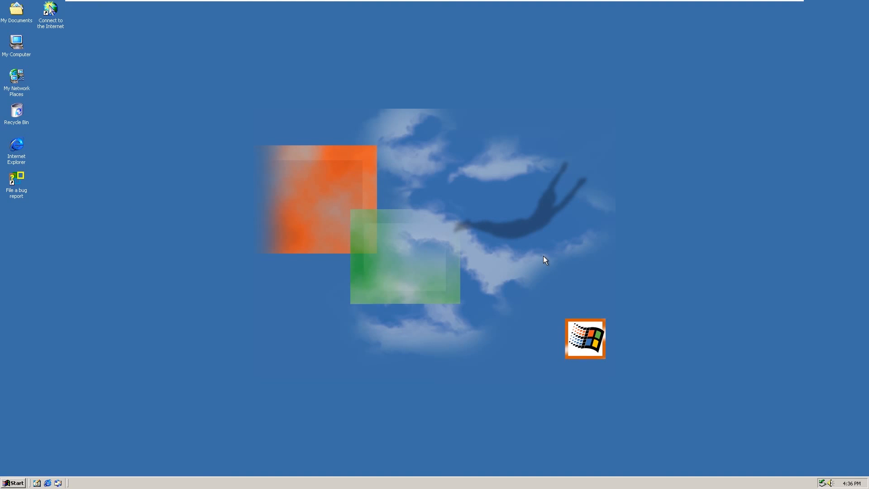
{"action": "mouse_move", "coordinate": [556, 244]}
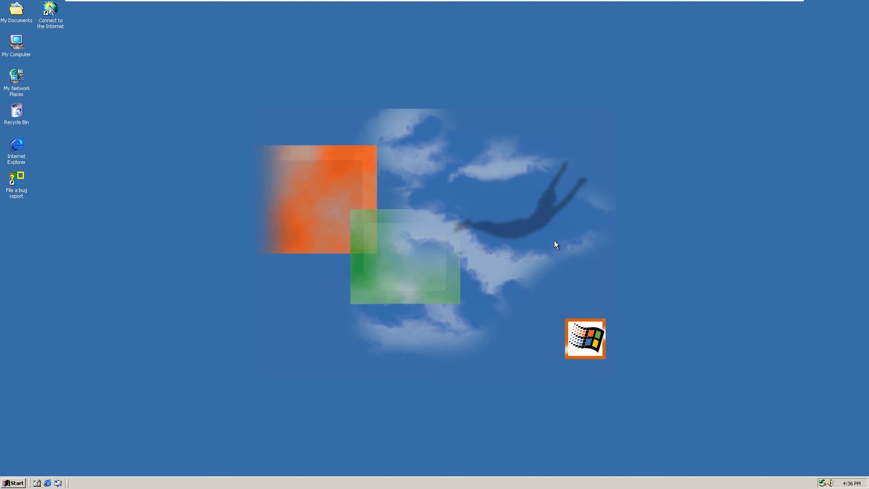
{"action": "mouse_move", "coordinate": [271, 259]}
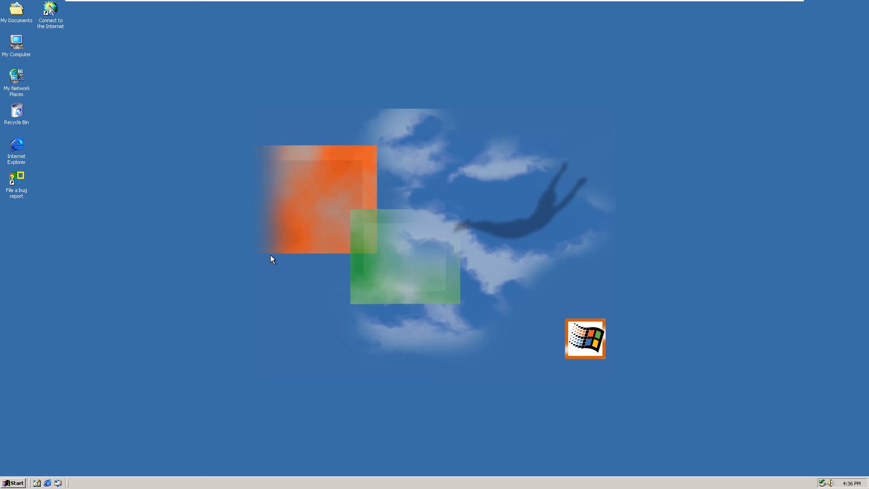